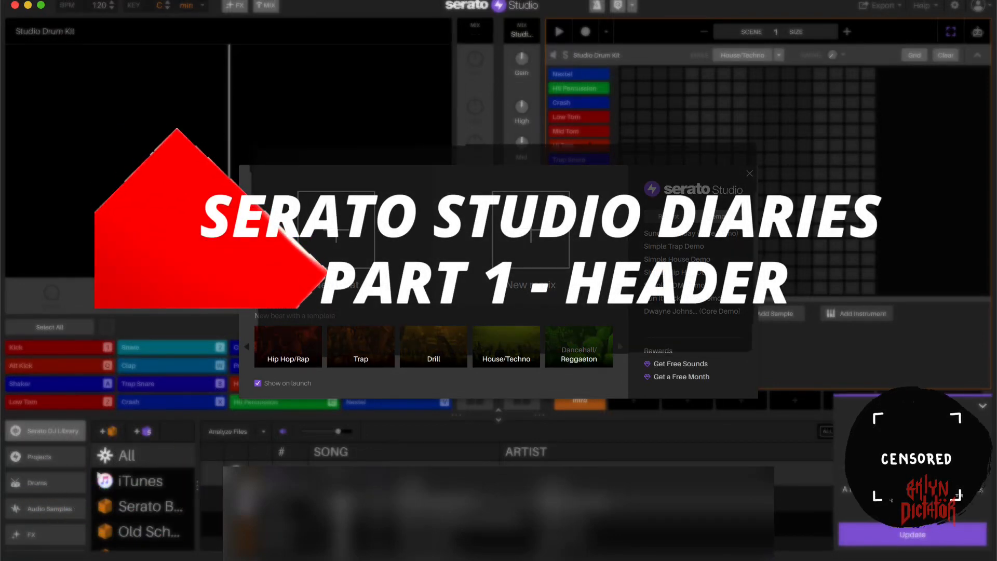
- Adjust the tempo field in the header, starting from 119 BPM
left_click(717, 216)
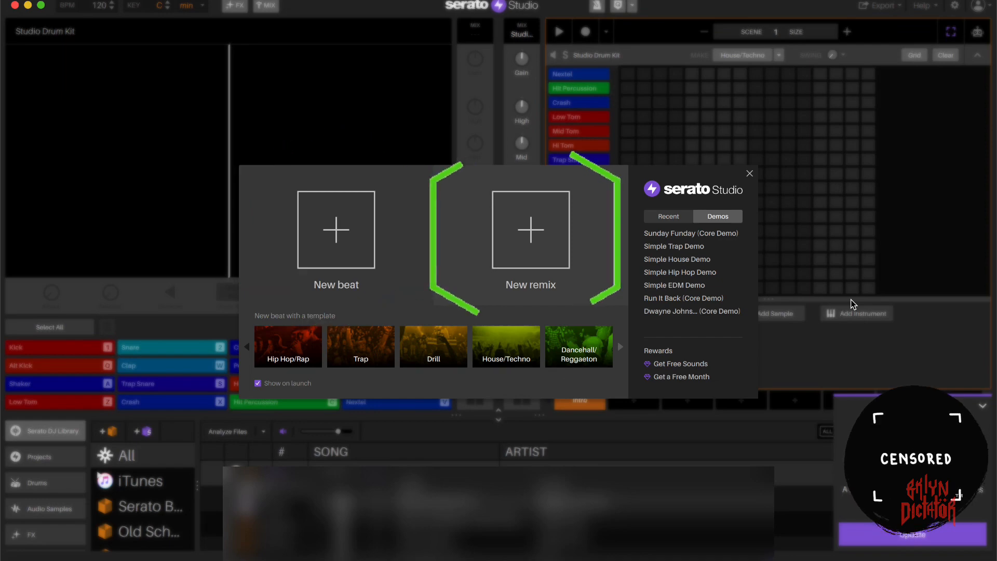
left_click(530, 230)
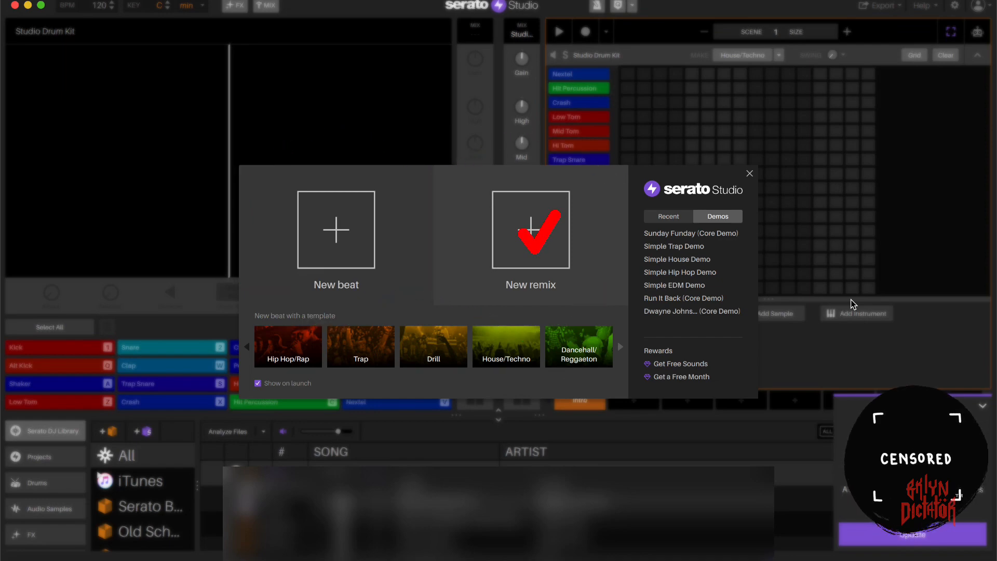
left_click(530, 230)
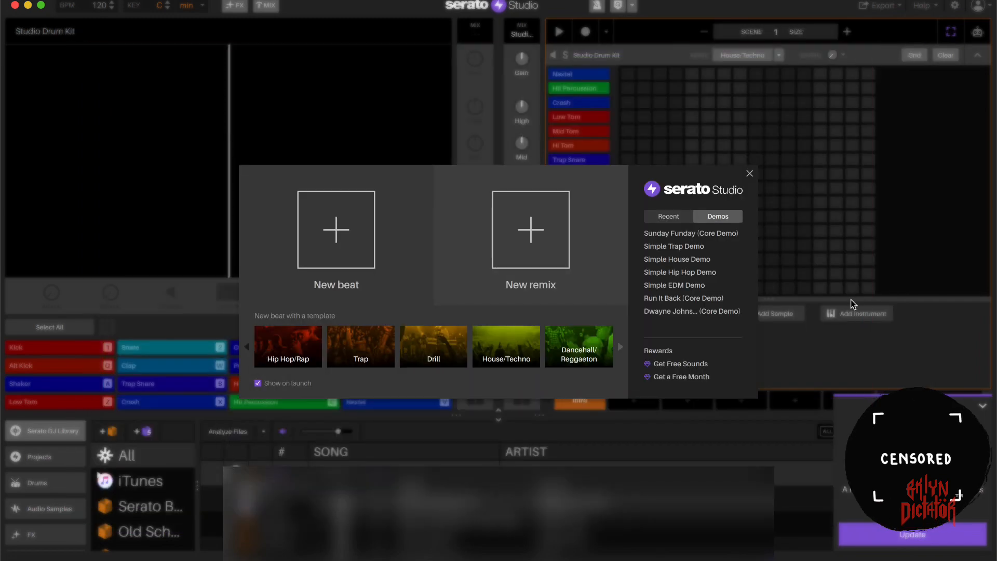
left_click(336, 229)
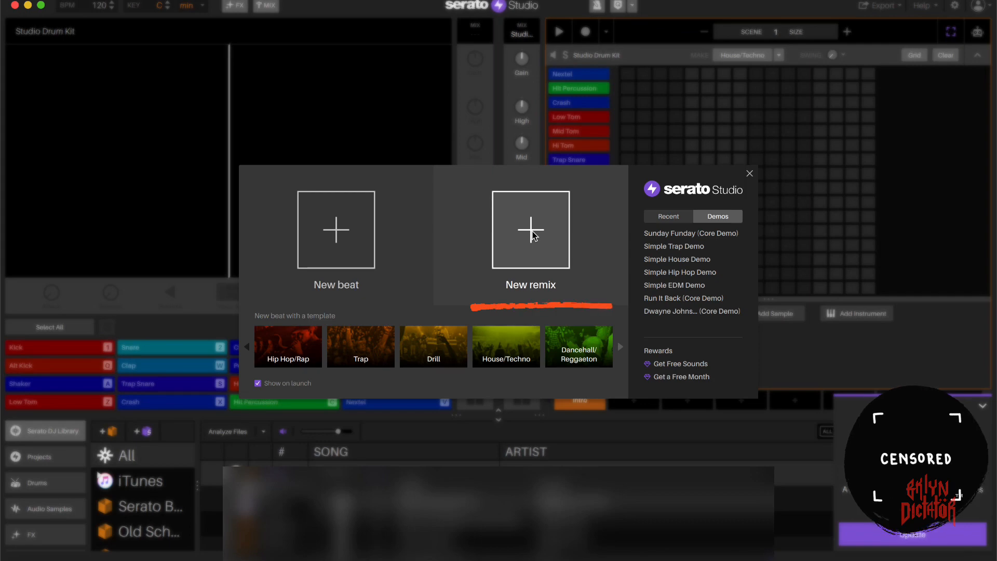
left_click(530, 229)
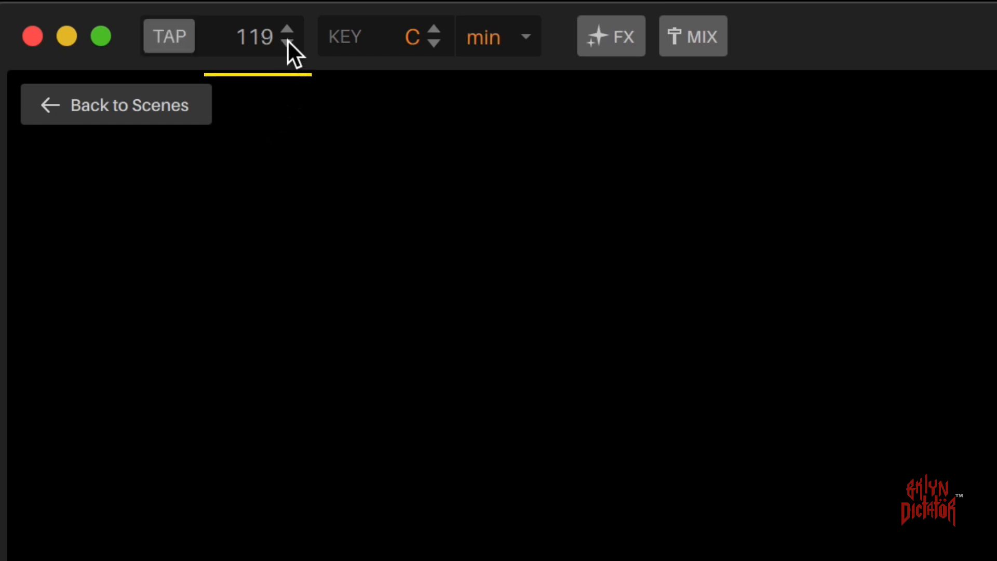
- Tap out the tempo, round it, and nudge it up to 155 BPM
left_click(289, 42)
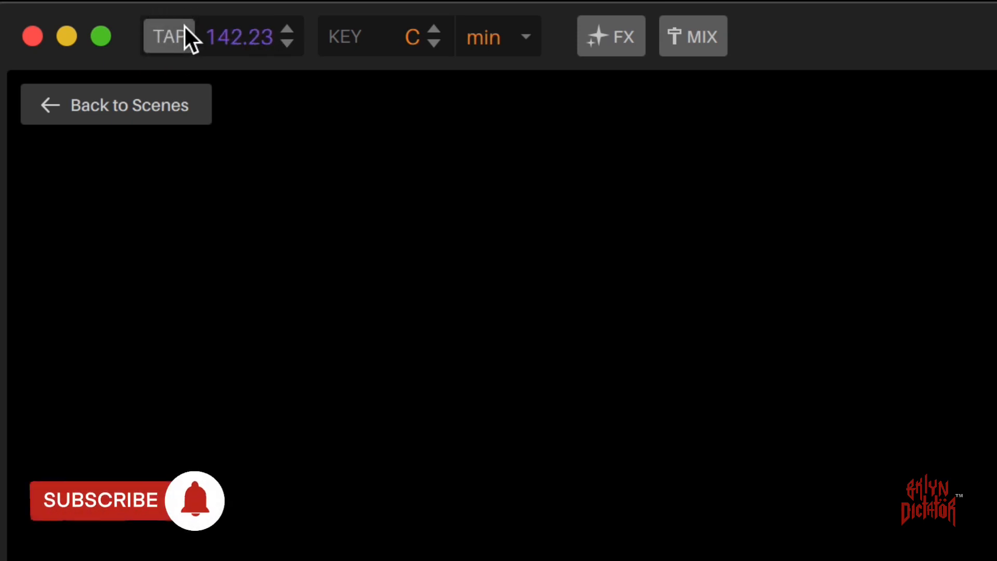
left_click(172, 37)
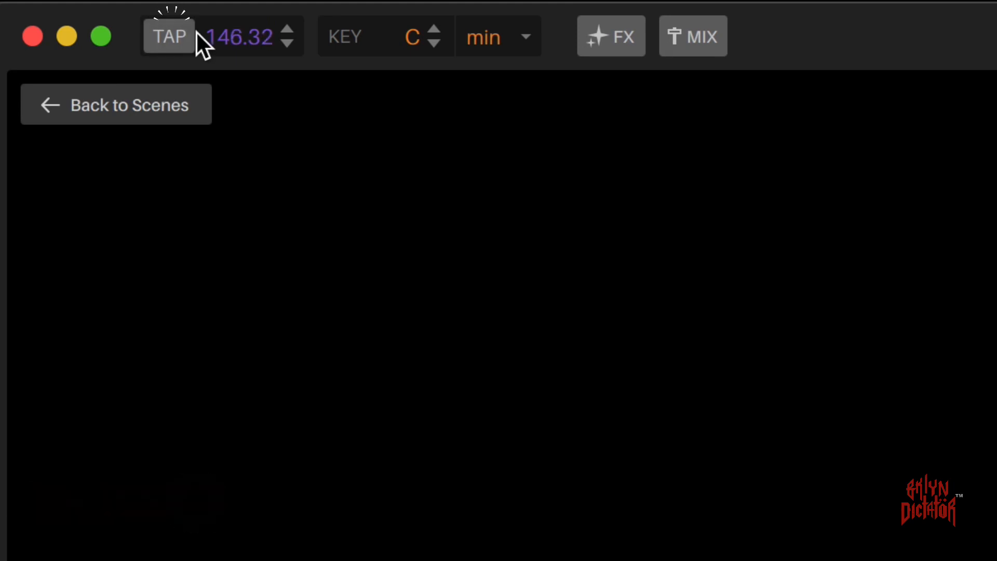
left_click(288, 43)
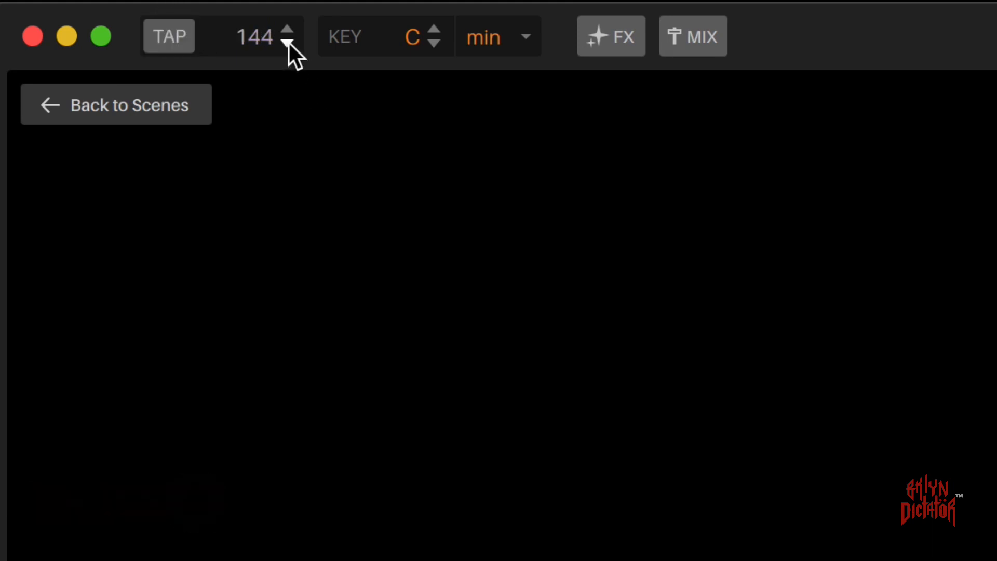
left_click(288, 29)
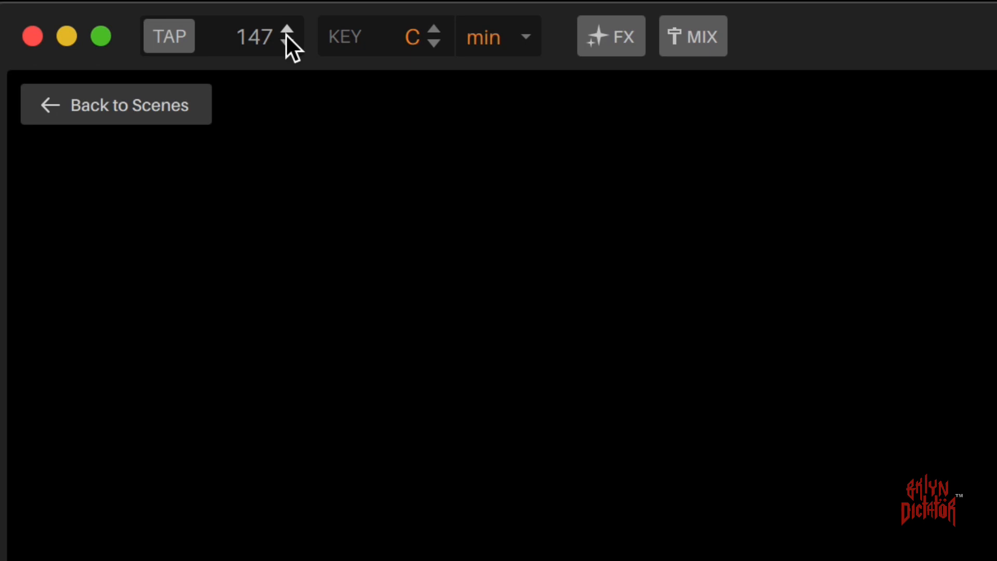
left_click(287, 29)
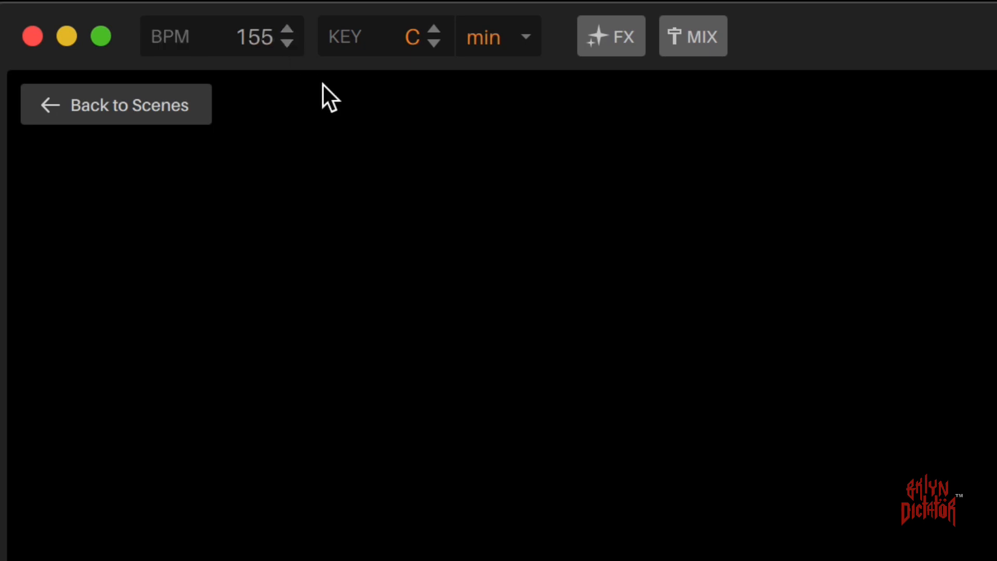
mouse_move(414, 78)
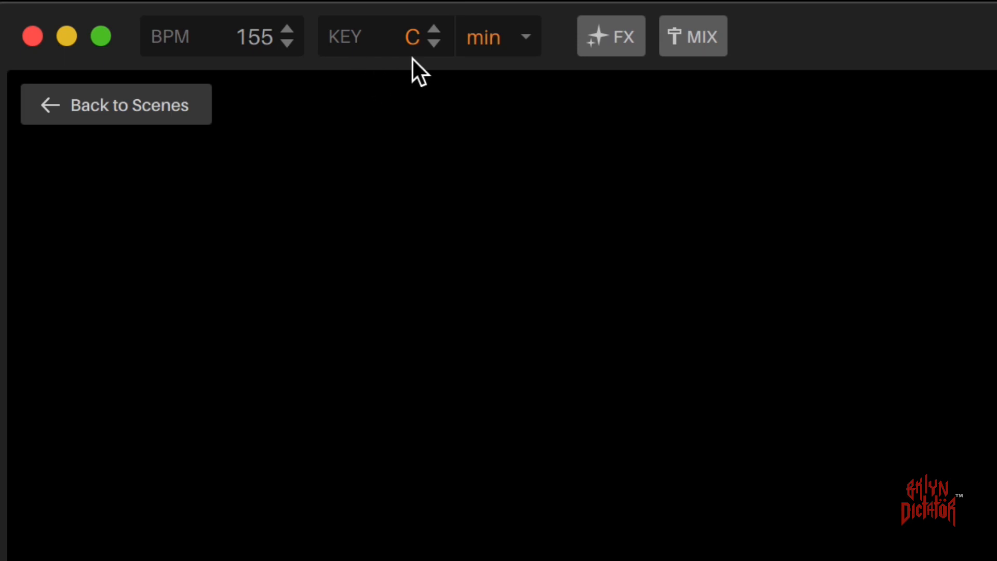
left_click(436, 43)
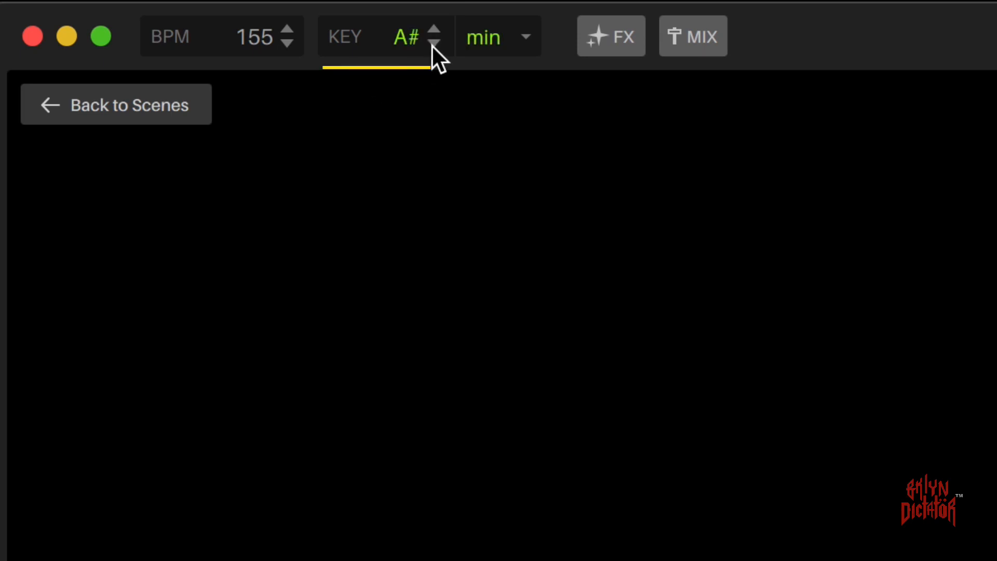
left_click(434, 44)
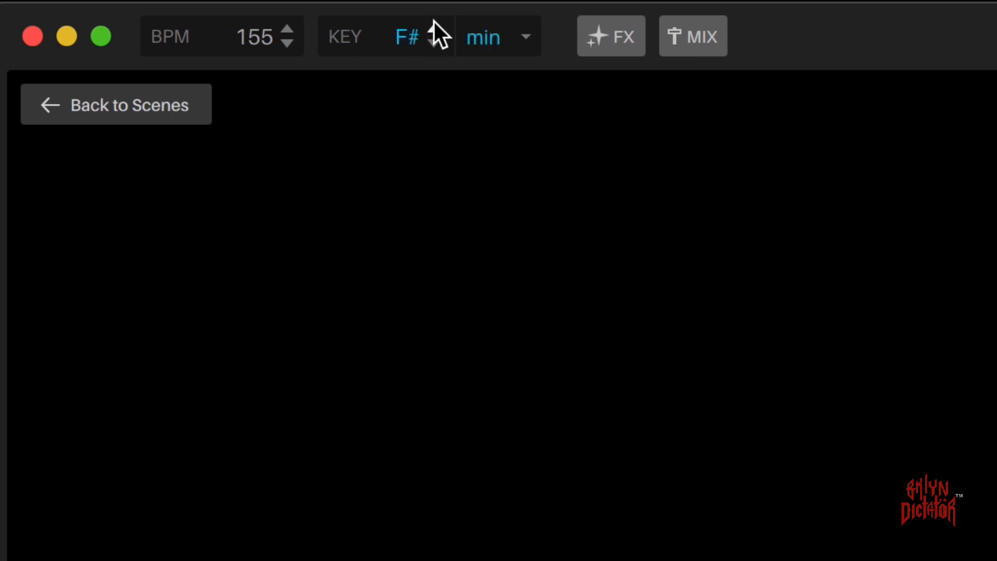
left_click(432, 29)
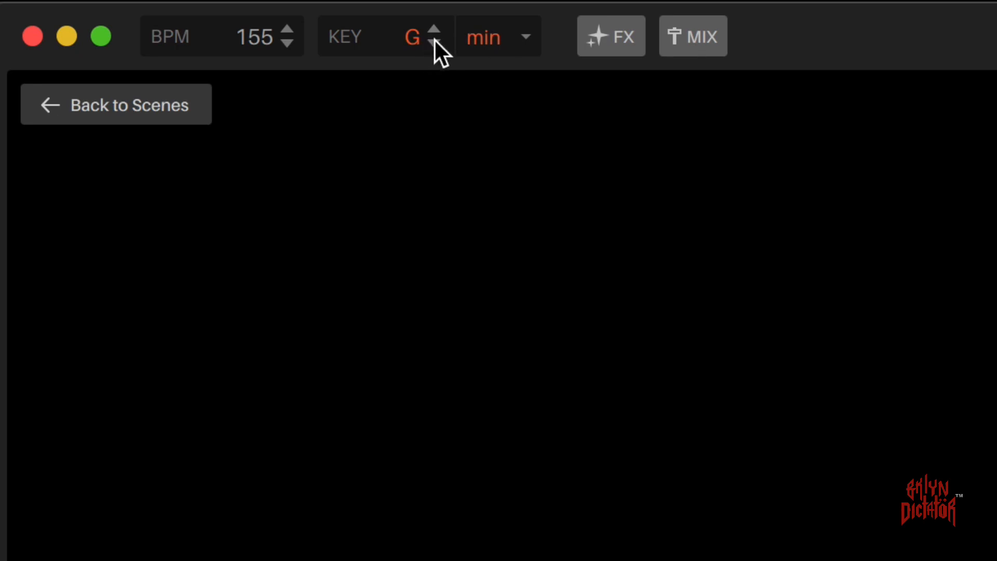
left_click(434, 30)
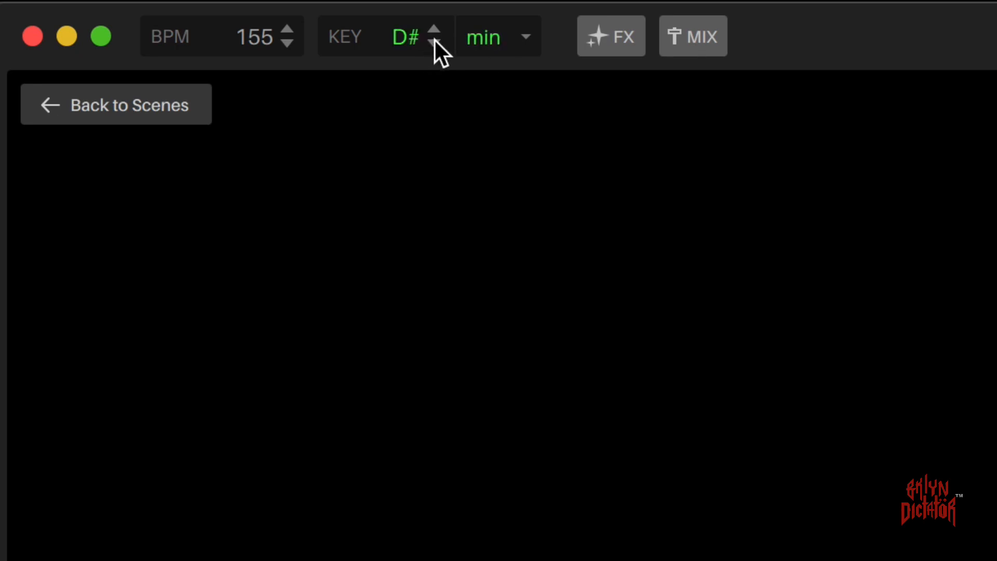
left_click(434, 30)
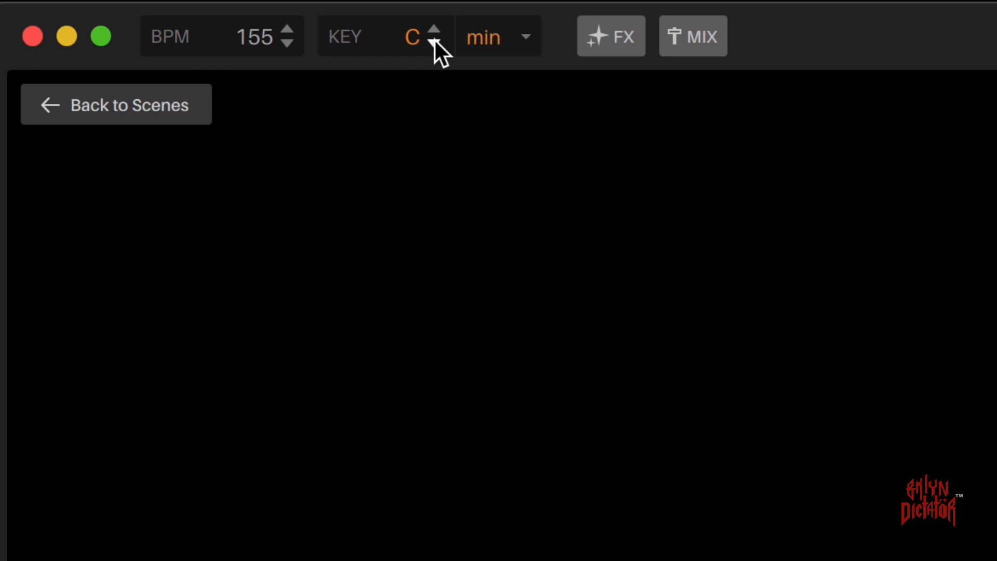
mouse_move(536, 81)
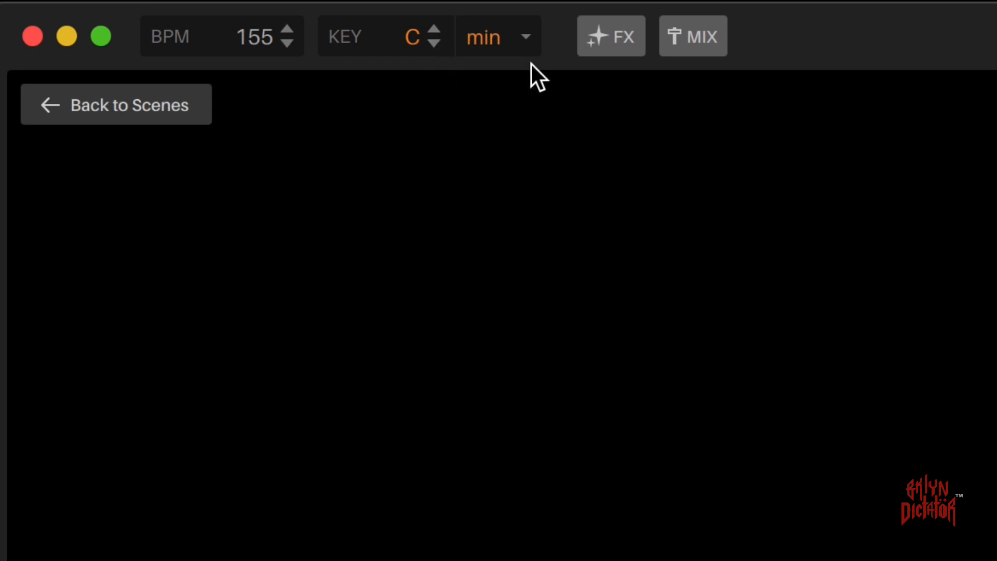
left_click(525, 36)
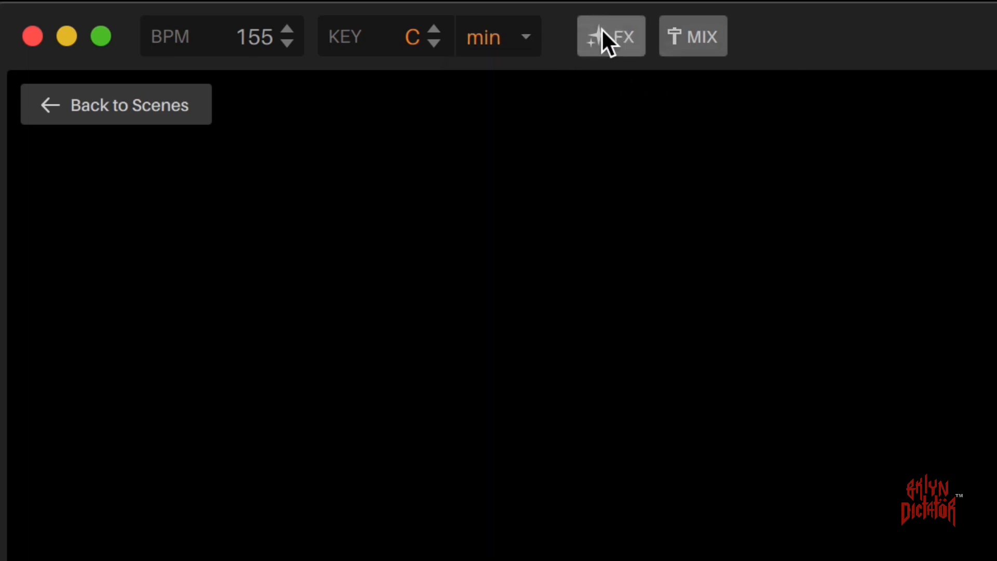
- Show the FX panel, then the mixer with Gain, High, Mid and Low per channel
left_click(611, 36)
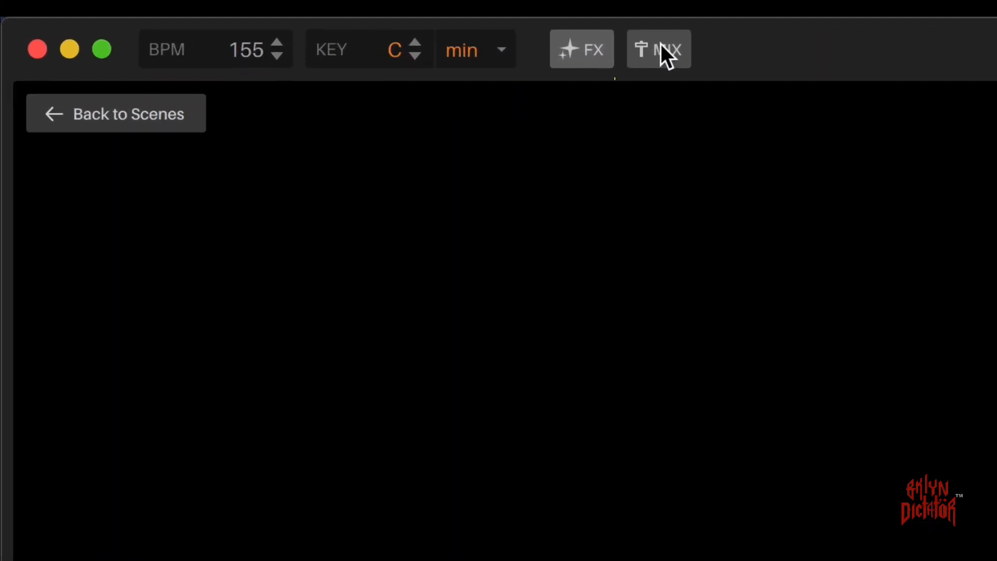
left_click(658, 49)
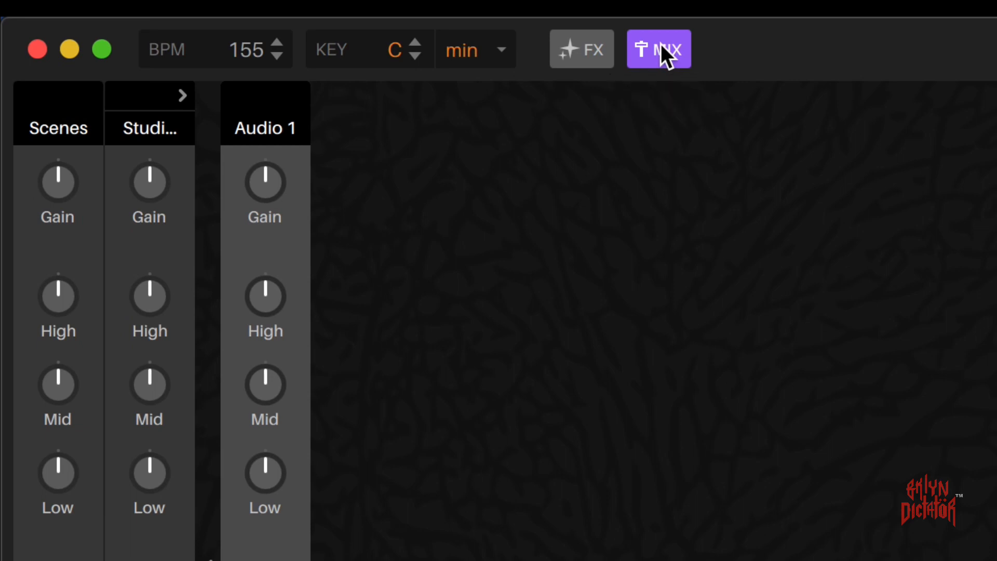
mouse_move(672, 83)
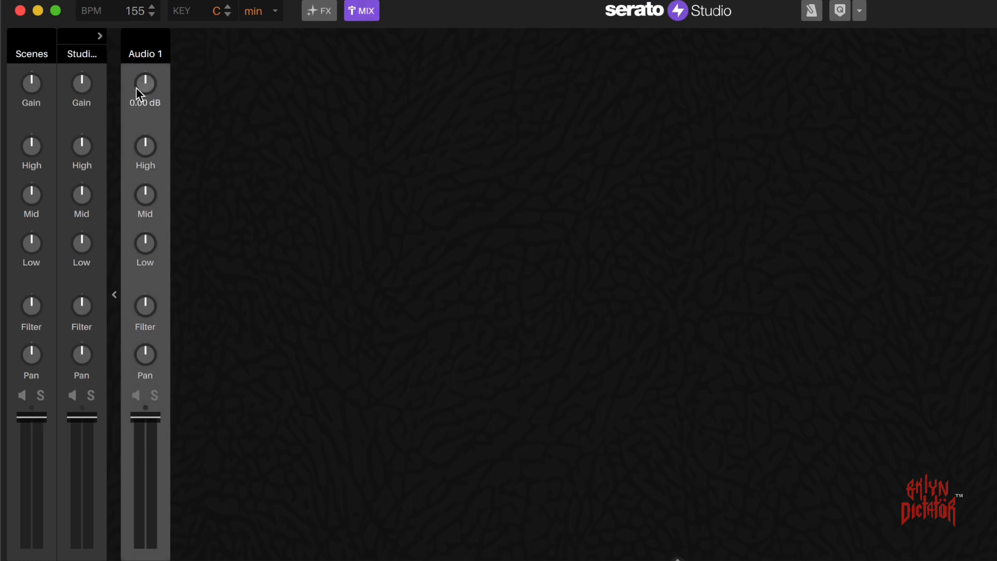
mouse_move(166, 181)
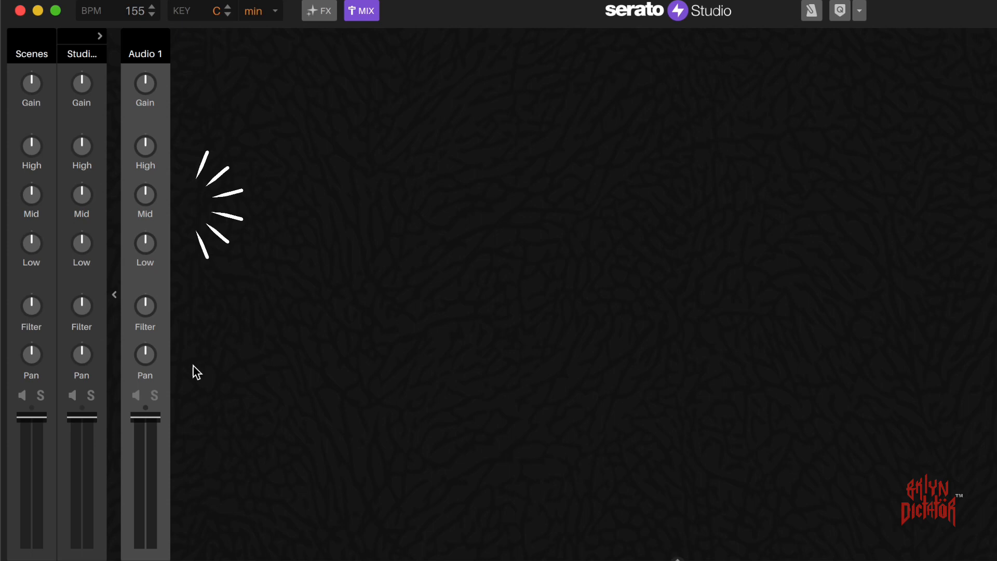
mouse_move(202, 61)
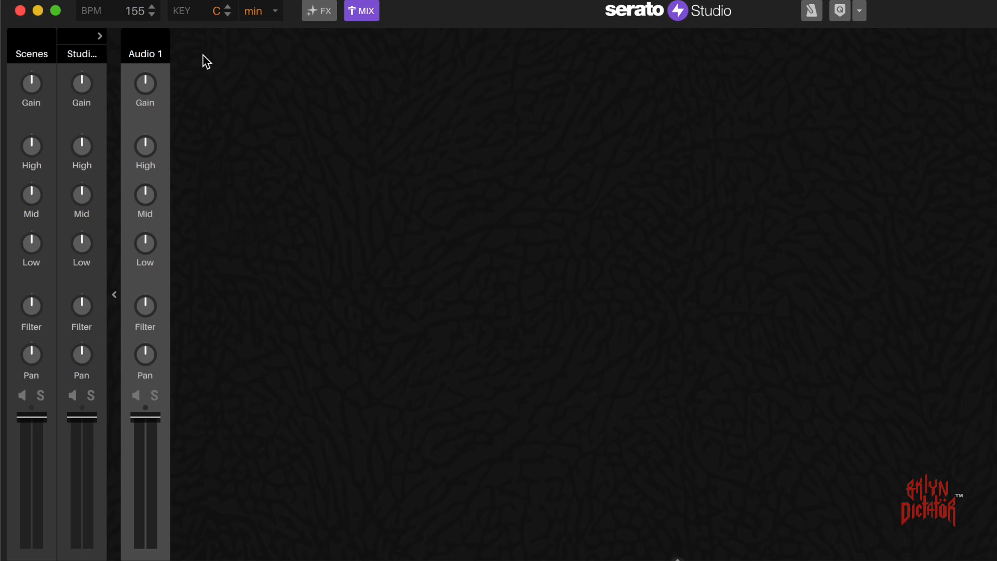
mouse_move(328, 47)
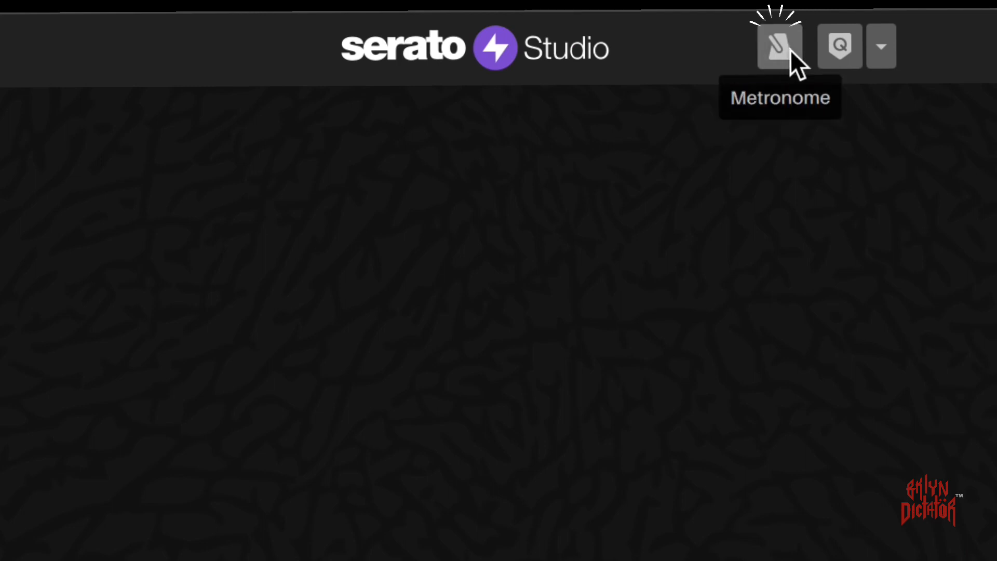
- Toggle metronome and quantize on and off, then reveal the 1/4–1/32 resolution list
left_click(778, 46)
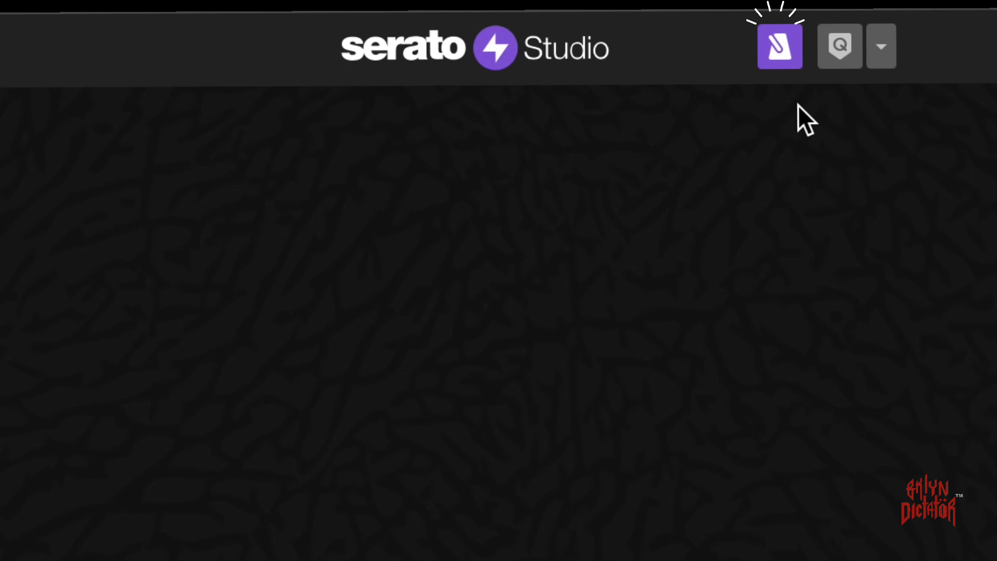
left_click(779, 45)
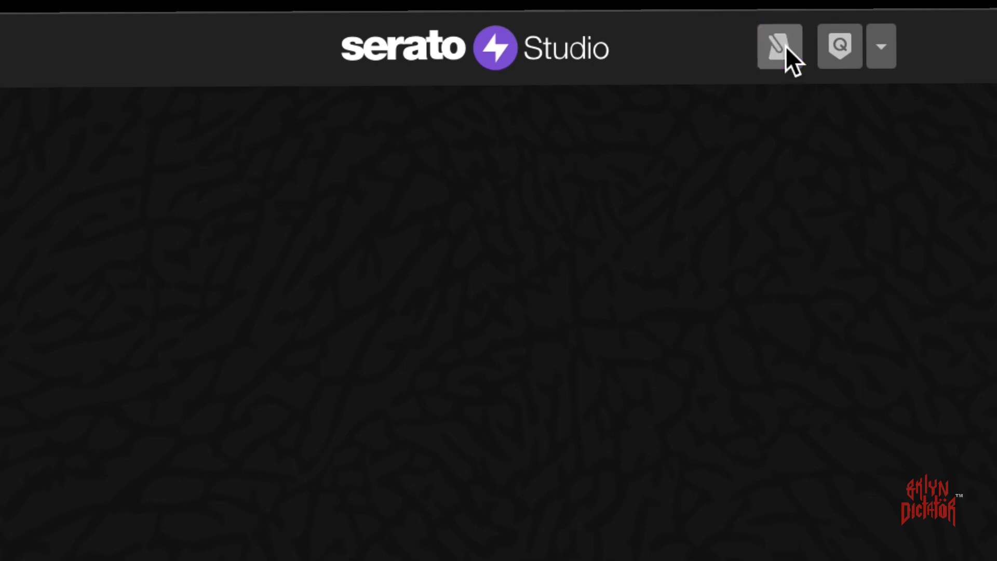
mouse_move(833, 154)
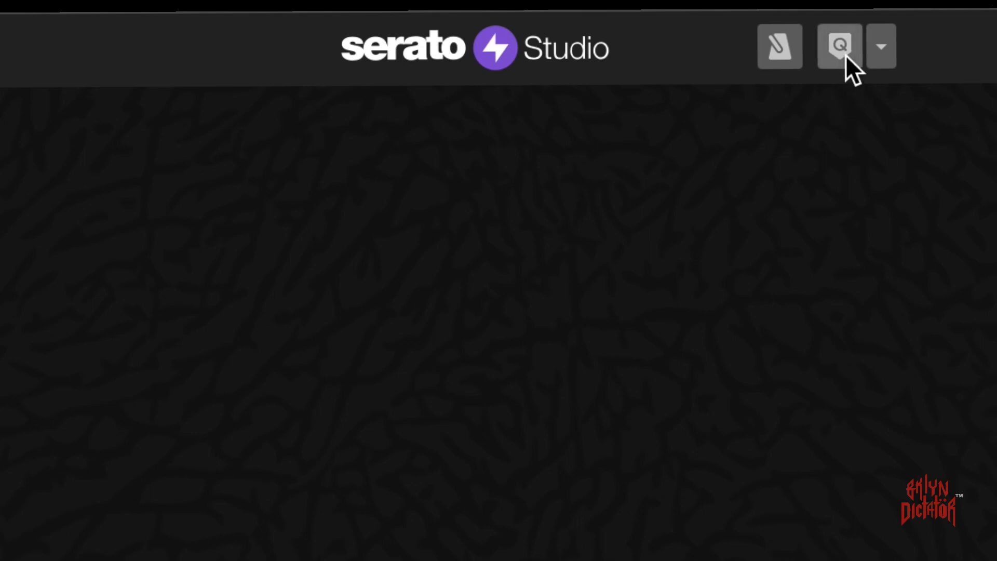
left_click(839, 46)
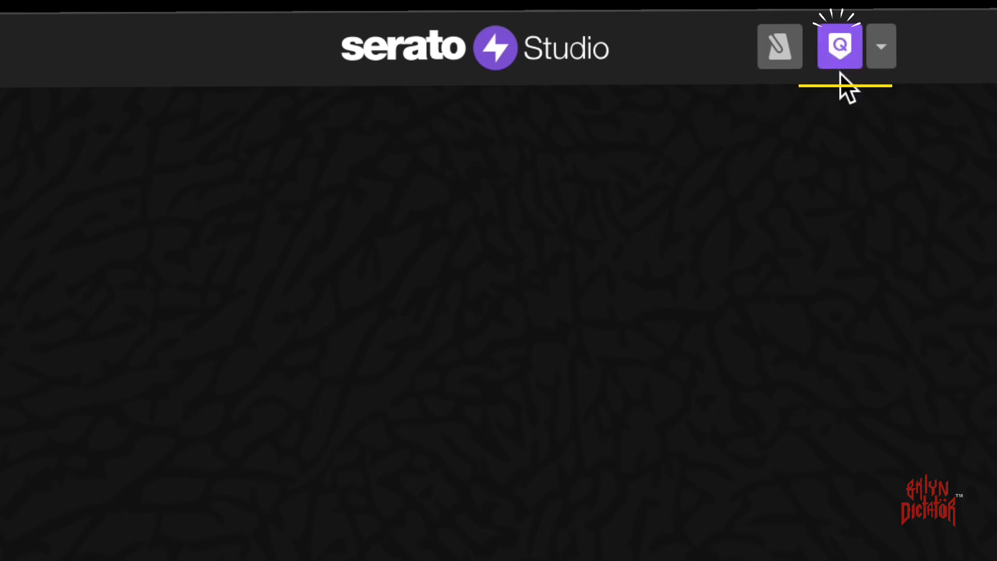
mouse_move(840, 47)
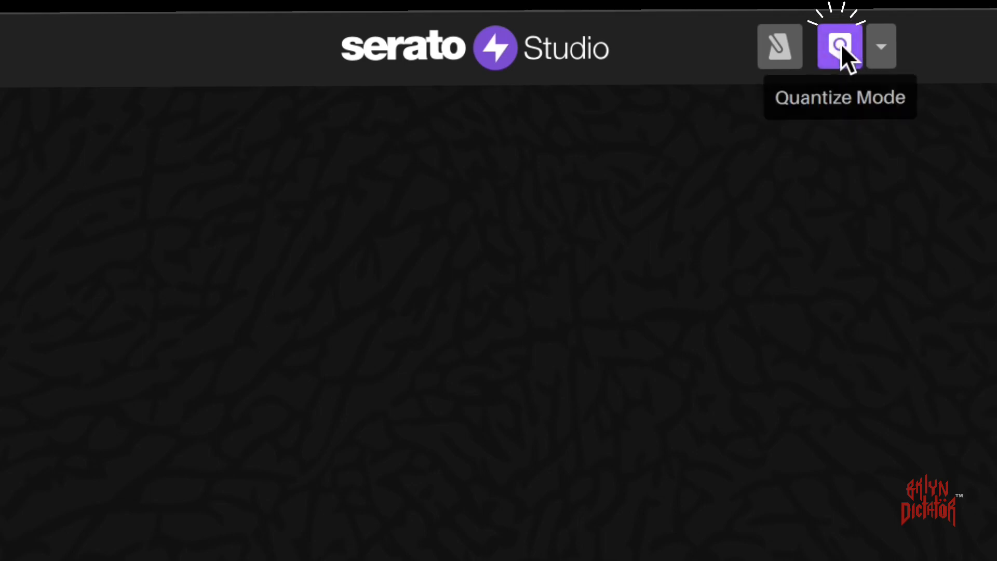
left_click(841, 47)
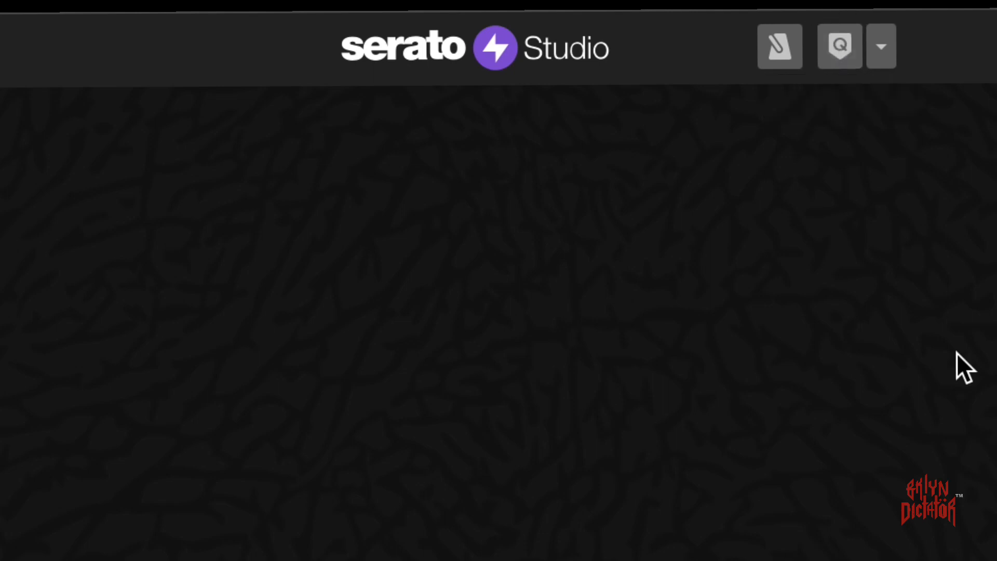
left_click(880, 47)
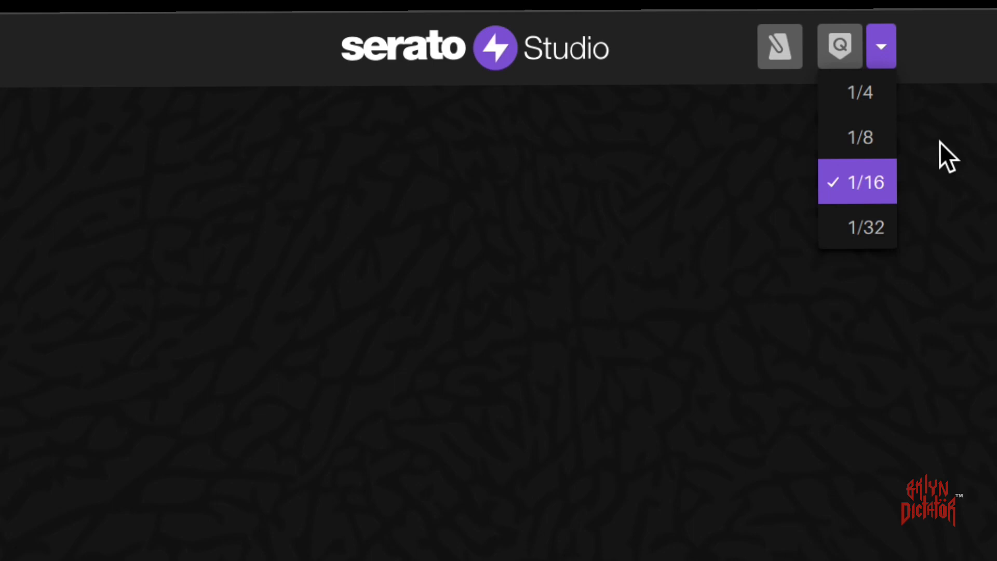
mouse_move(928, 147)
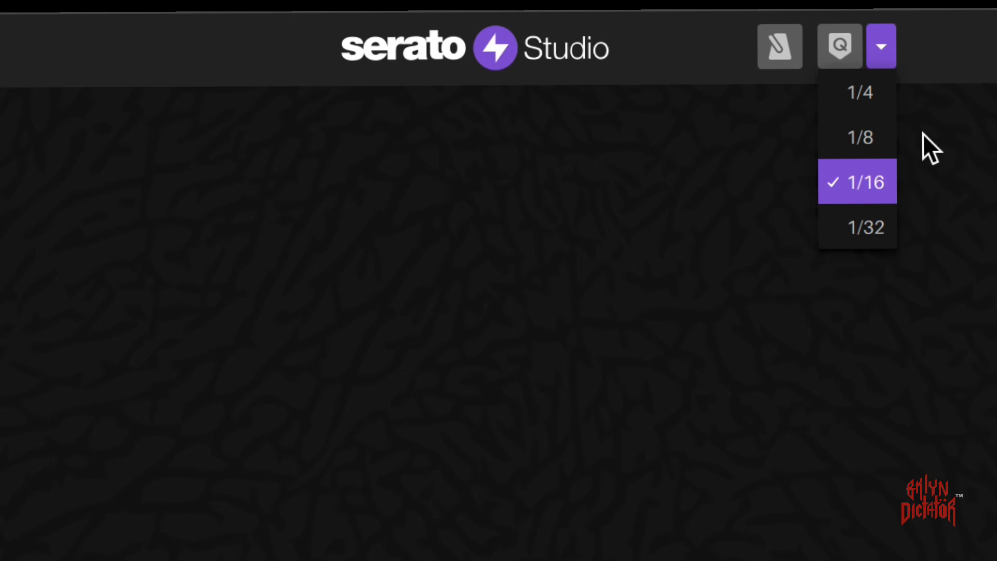
mouse_move(908, 113)
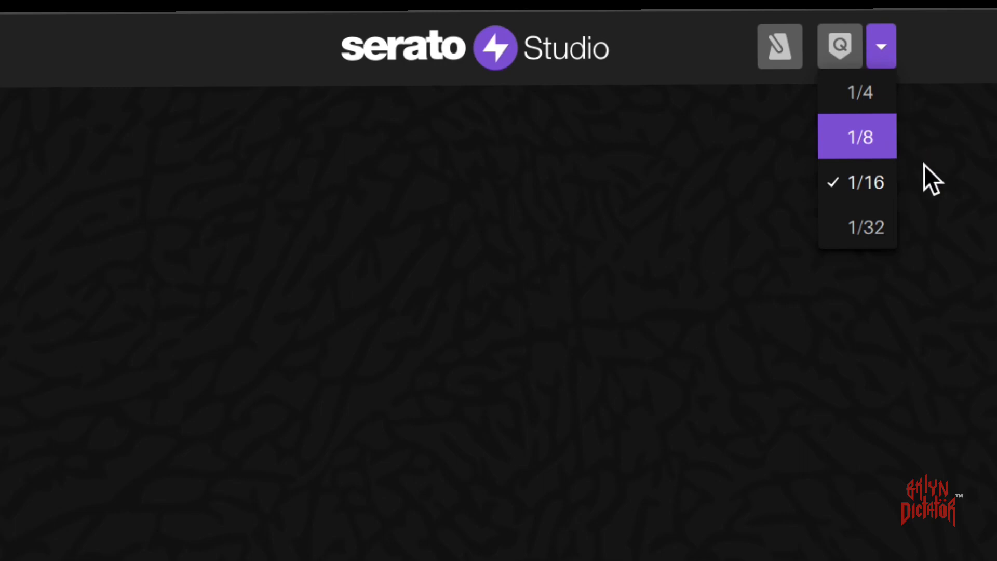
mouse_move(916, 68)
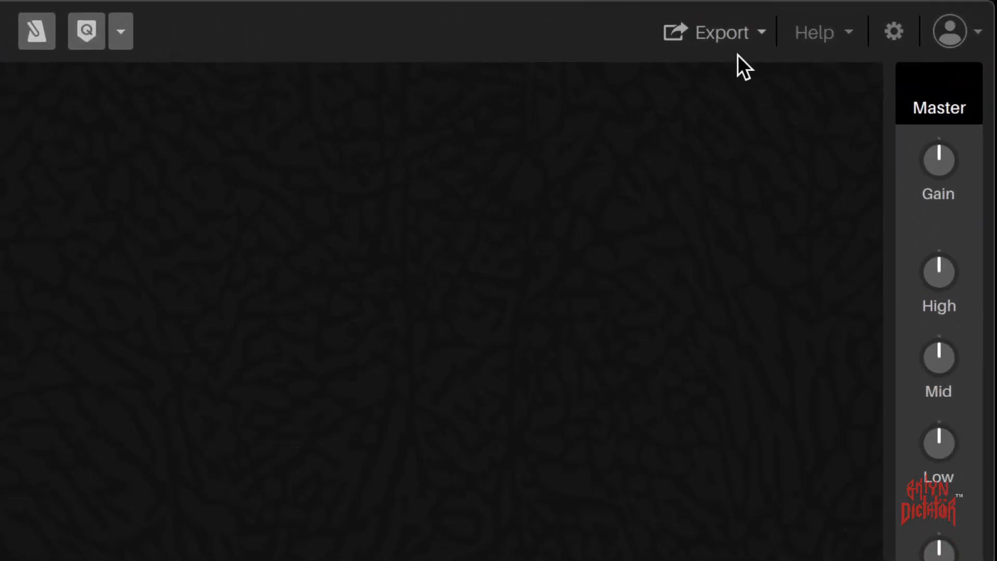
mouse_move(760, 83)
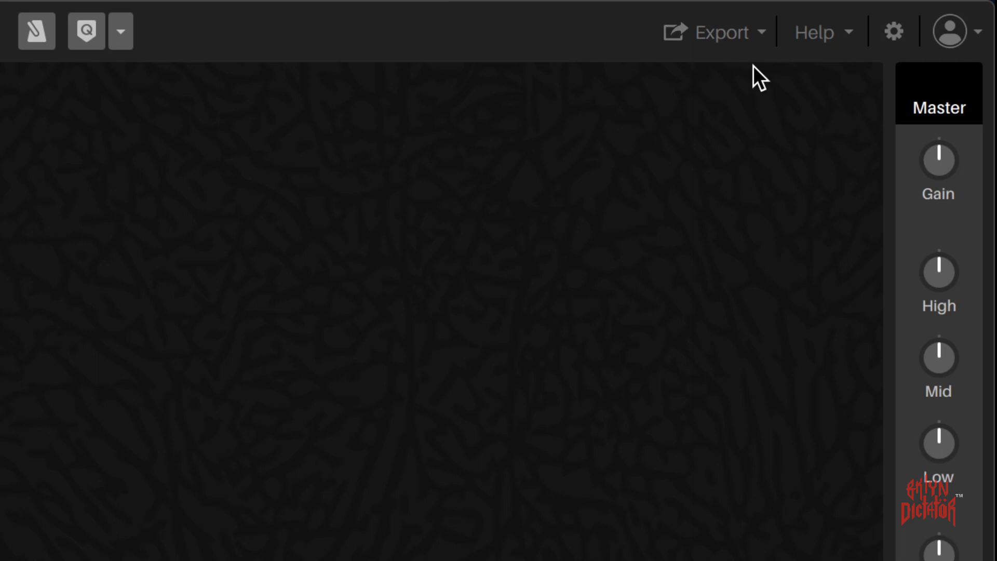
mouse_move(769, 83)
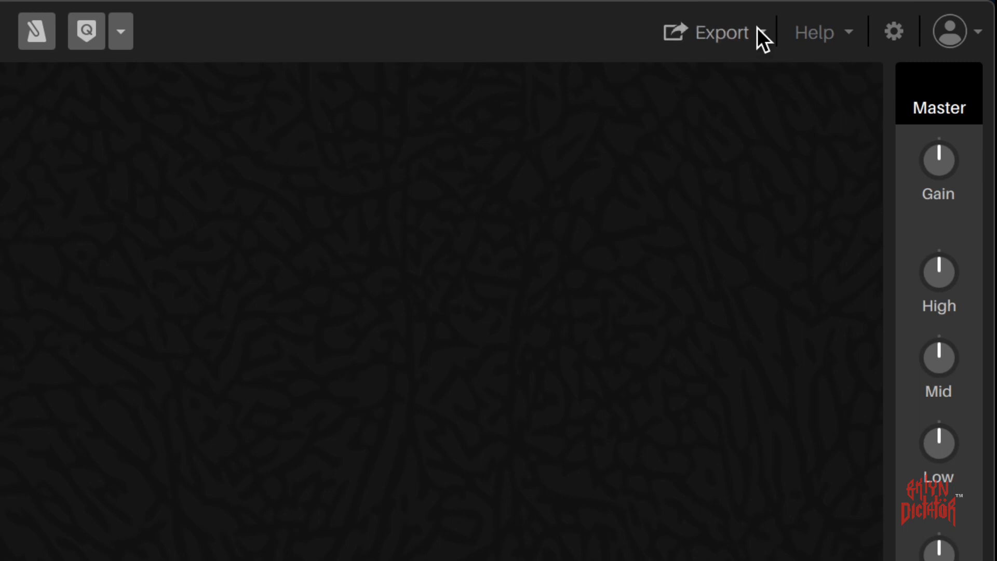
left_click(718, 32)
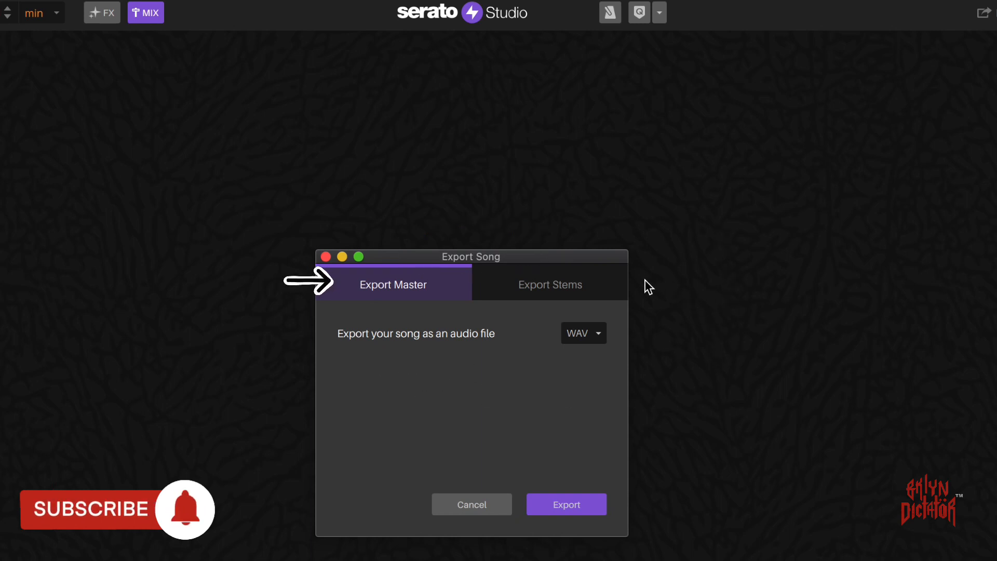
left_click(550, 284)
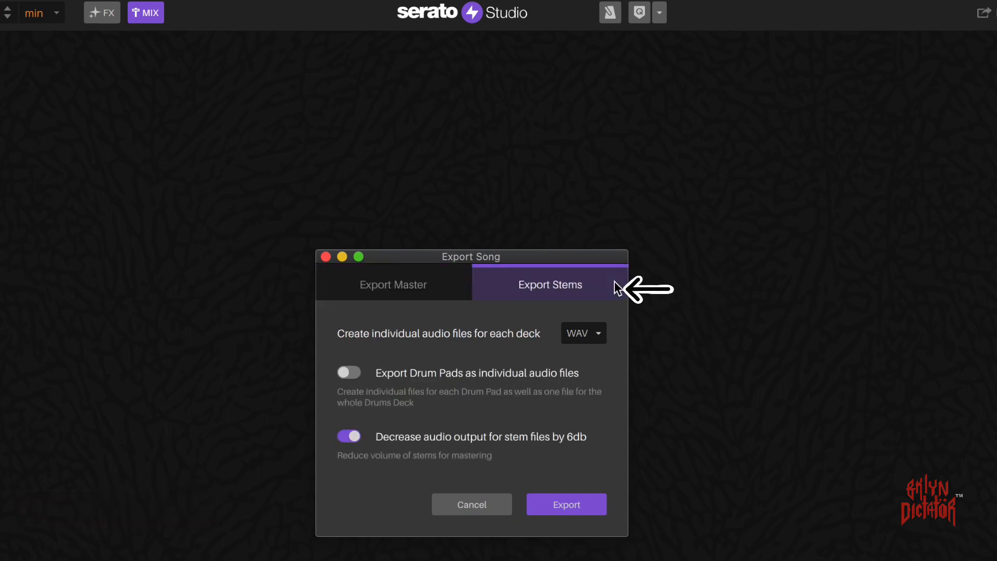
left_click(393, 285)
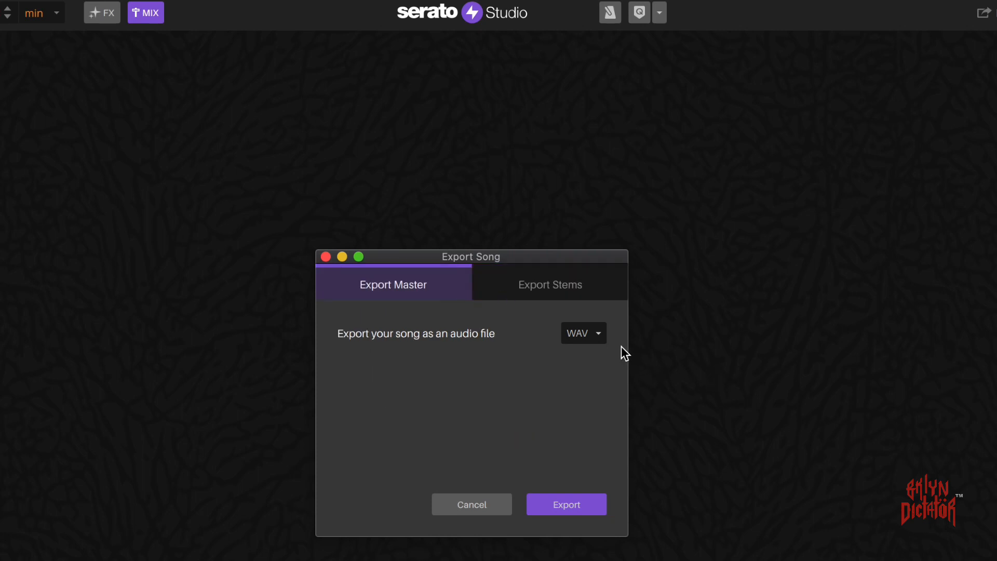
left_click(584, 332)
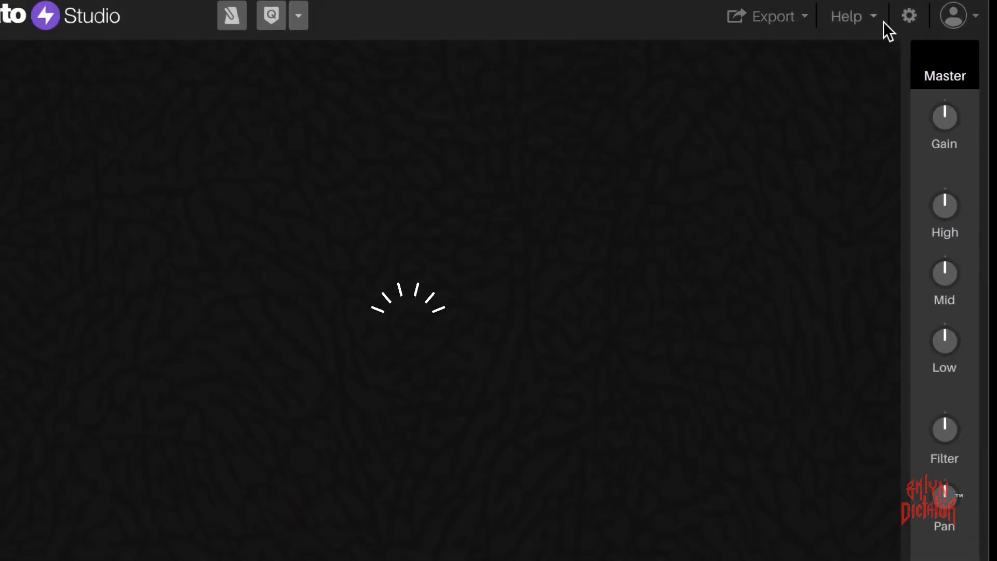
left_click(848, 17)
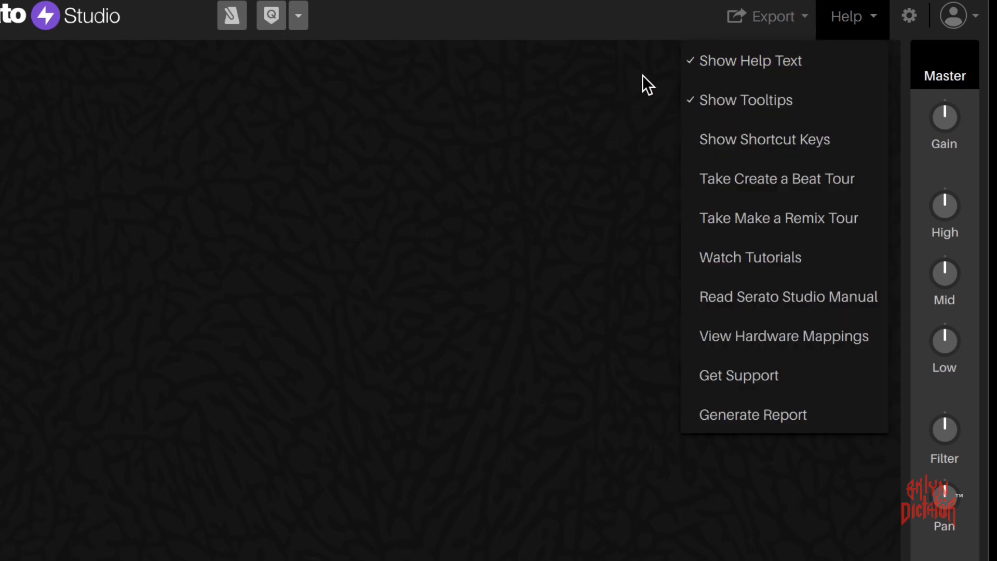
mouse_move(654, 123)
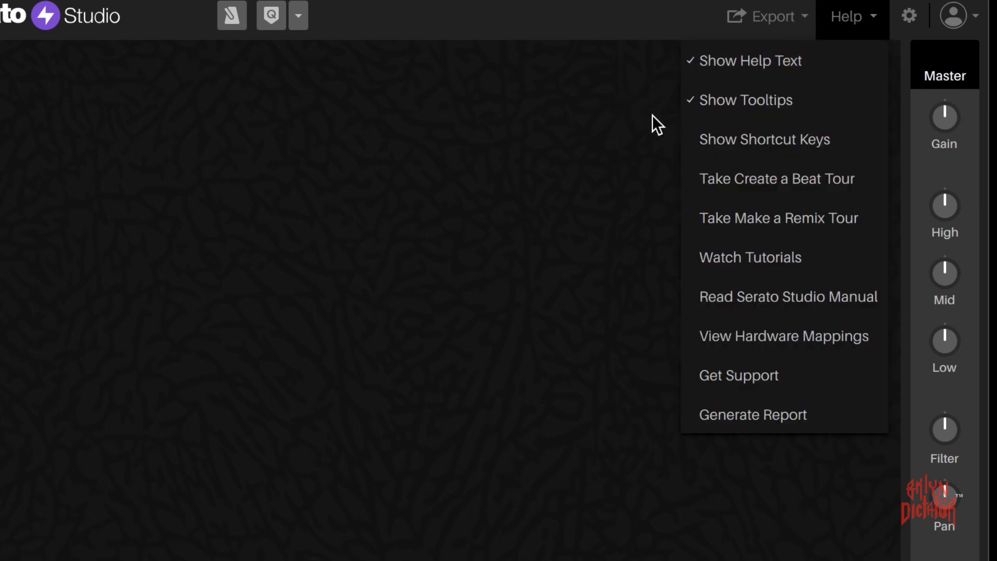
mouse_move(670, 202)
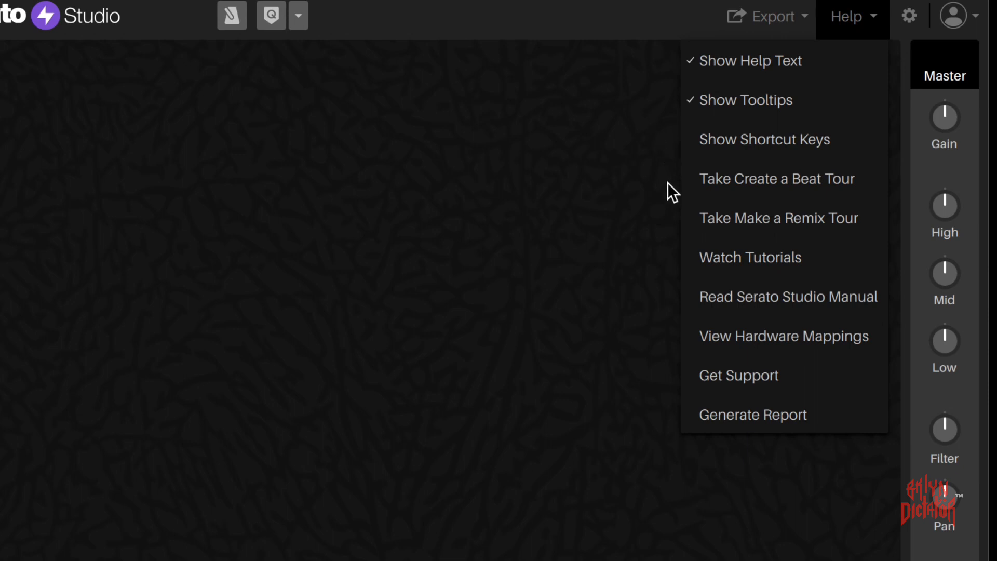
mouse_move(676, 330)
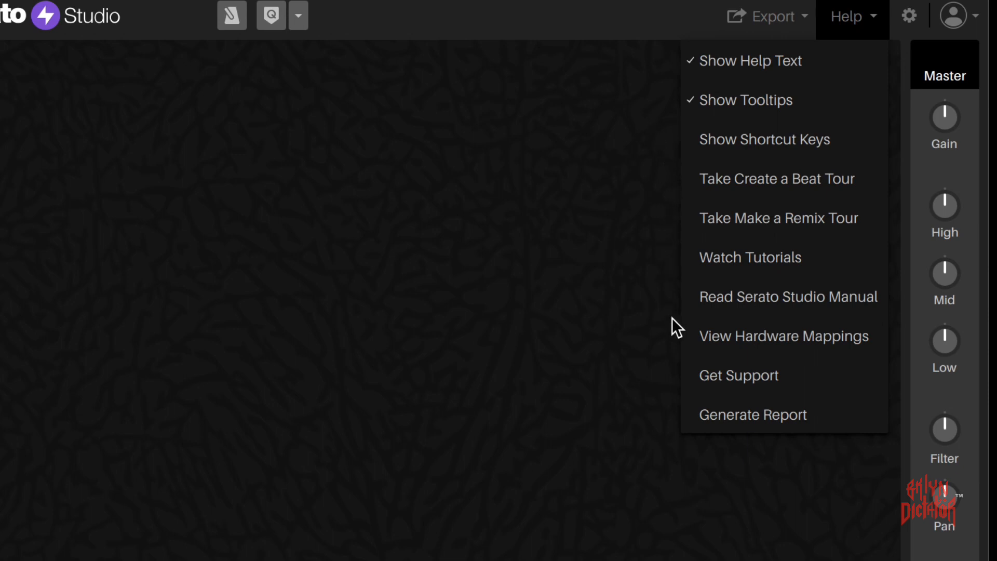
left_click(907, 16)
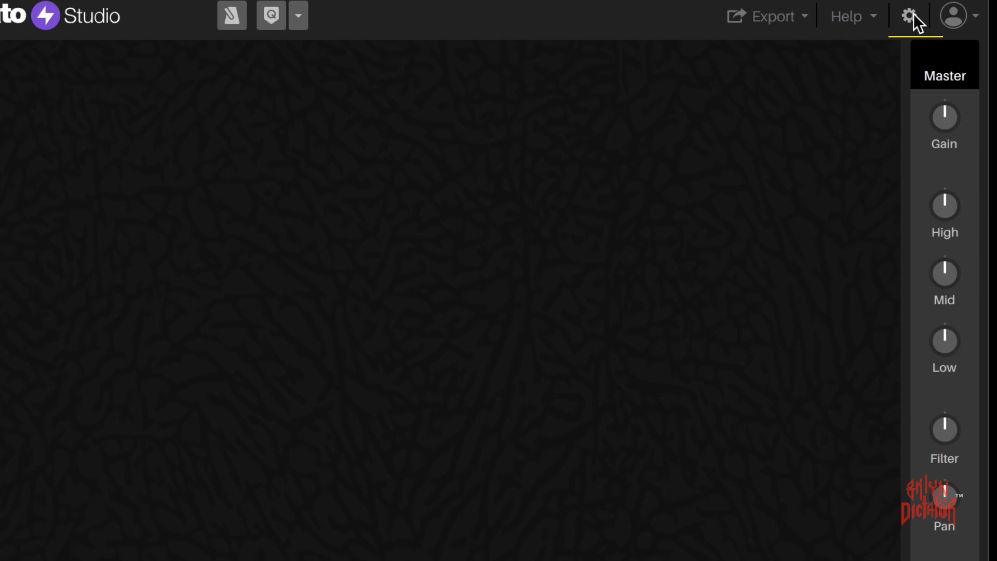
left_click(908, 17)
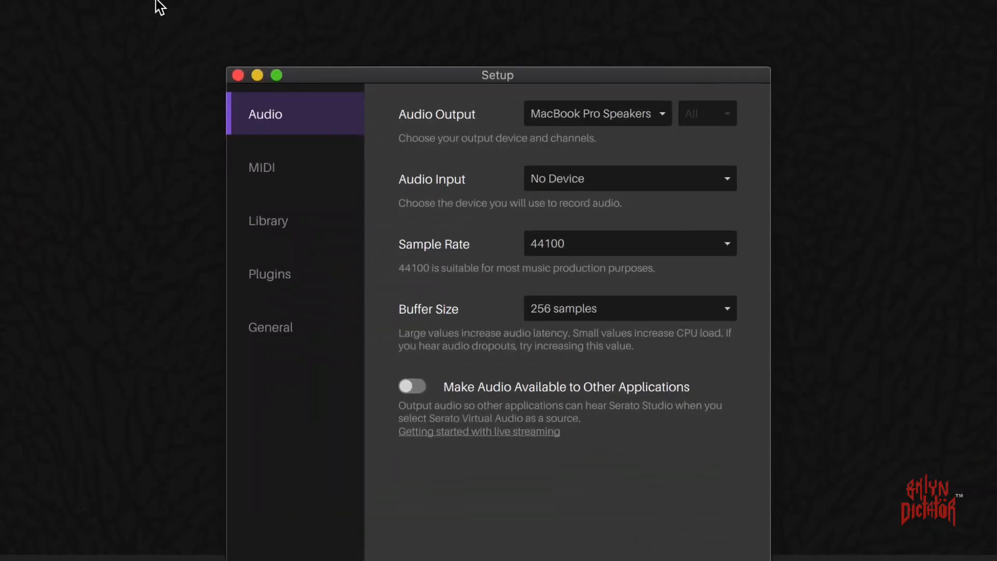
mouse_move(143, 43)
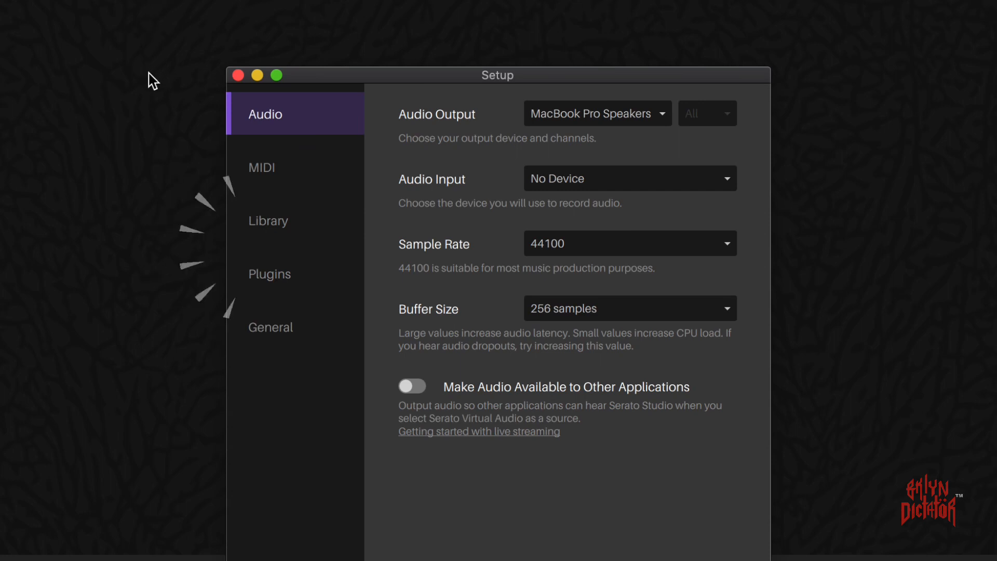
mouse_move(228, 178)
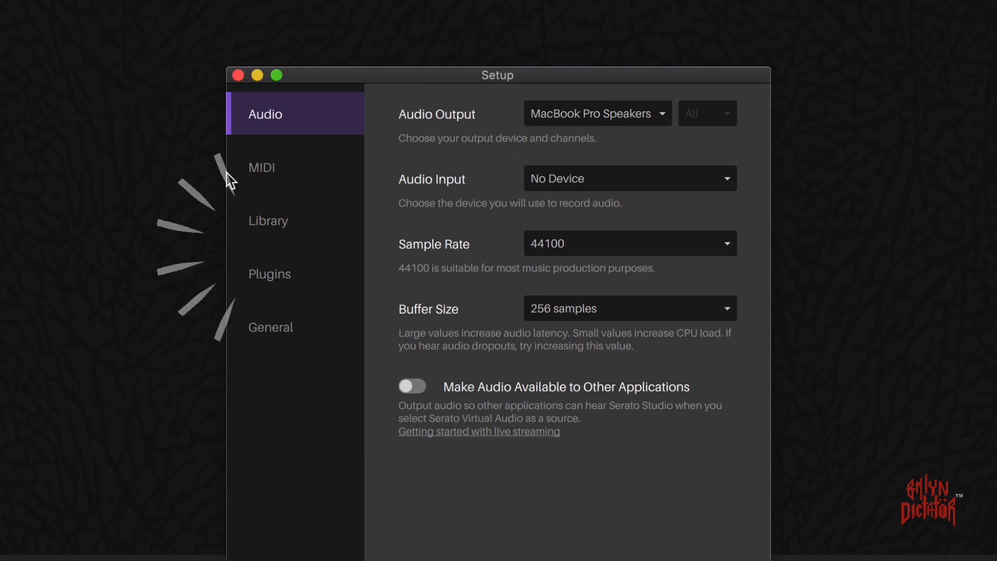
left_click(267, 220)
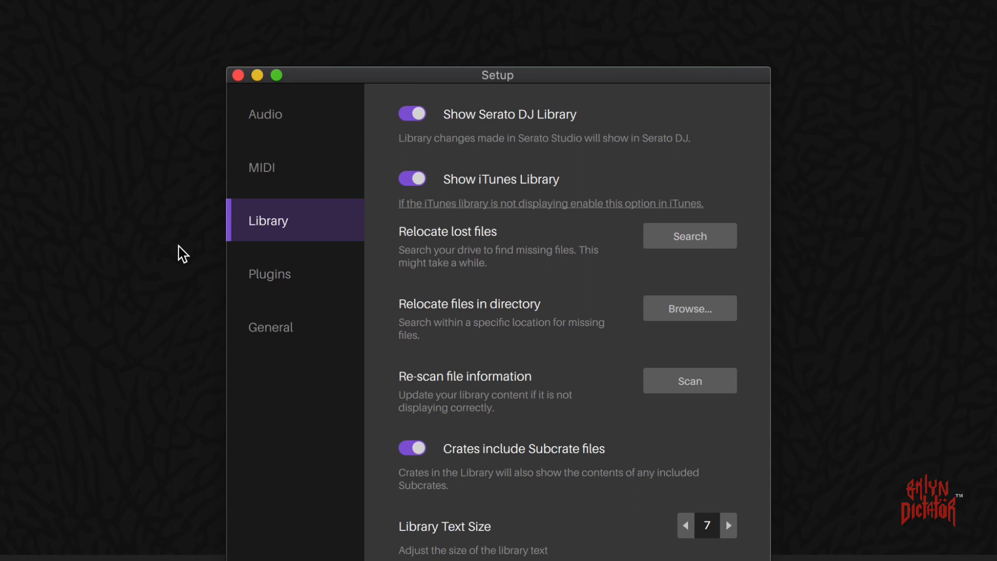
left_click(269, 274)
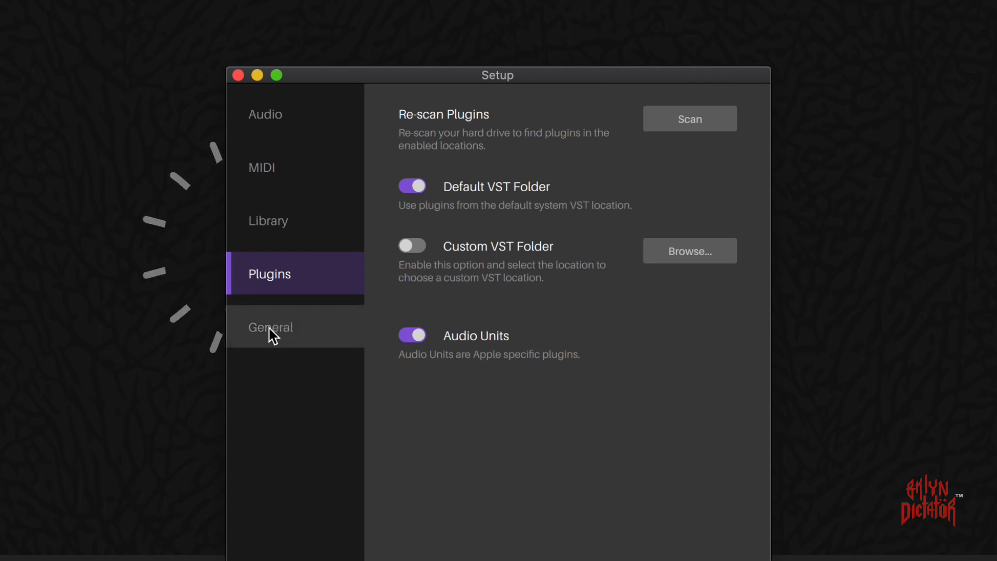
left_click(269, 327)
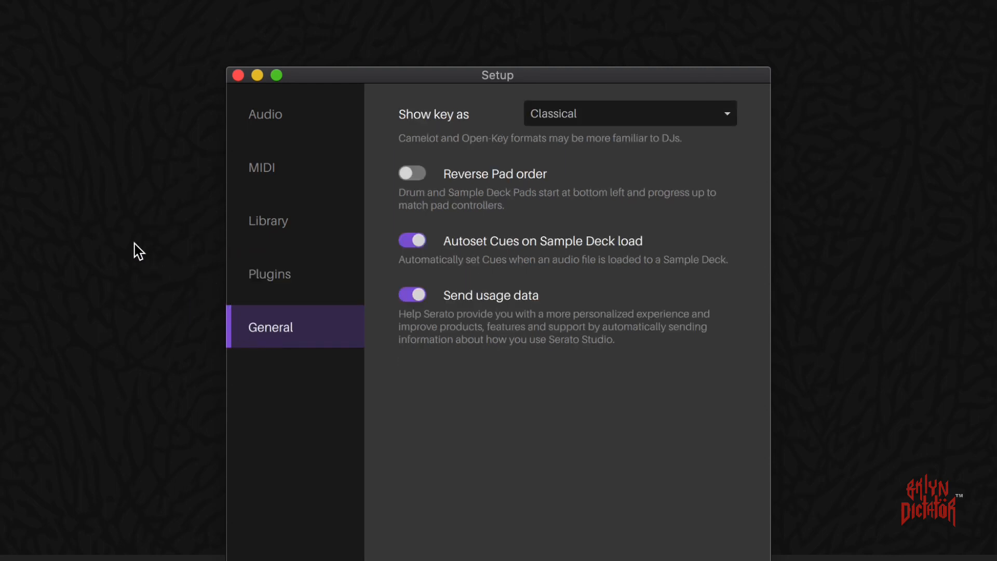
mouse_move(106, 237)
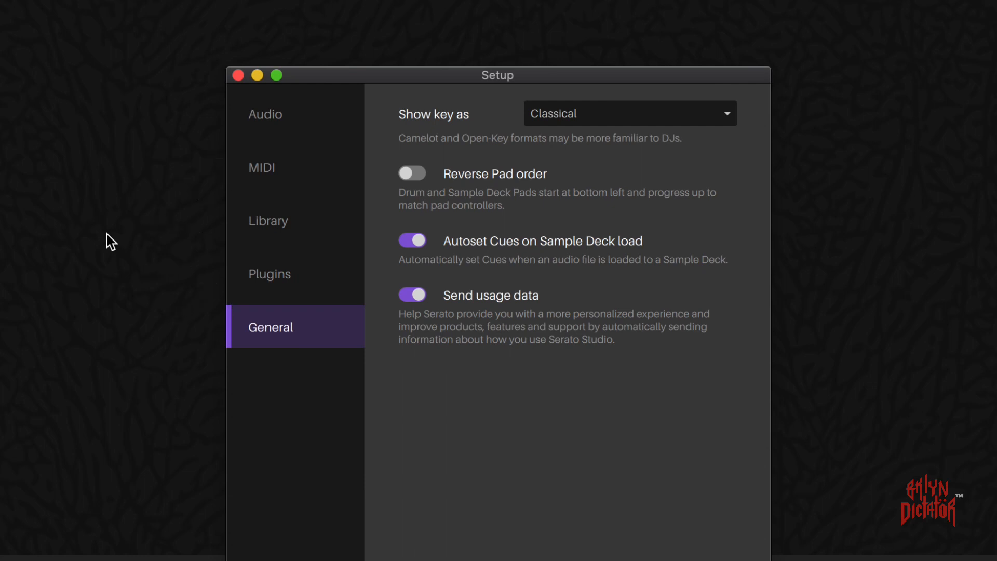
left_click(629, 113)
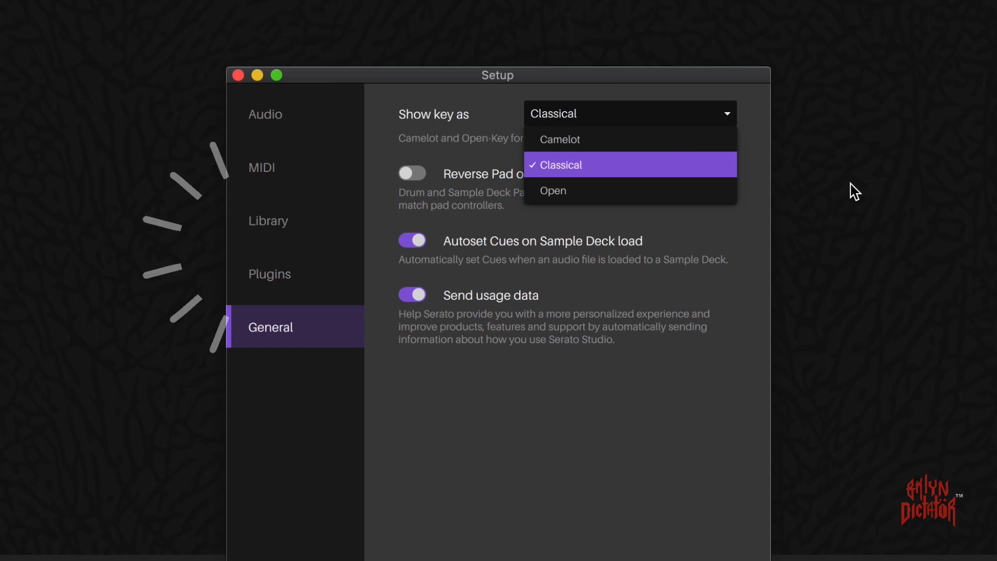
left_click(559, 164)
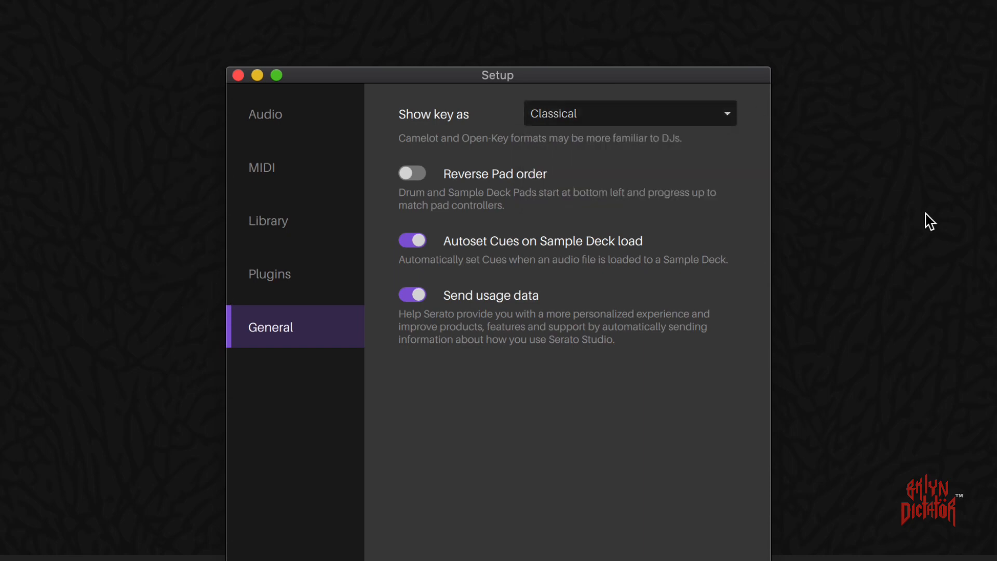
mouse_move(270, 61)
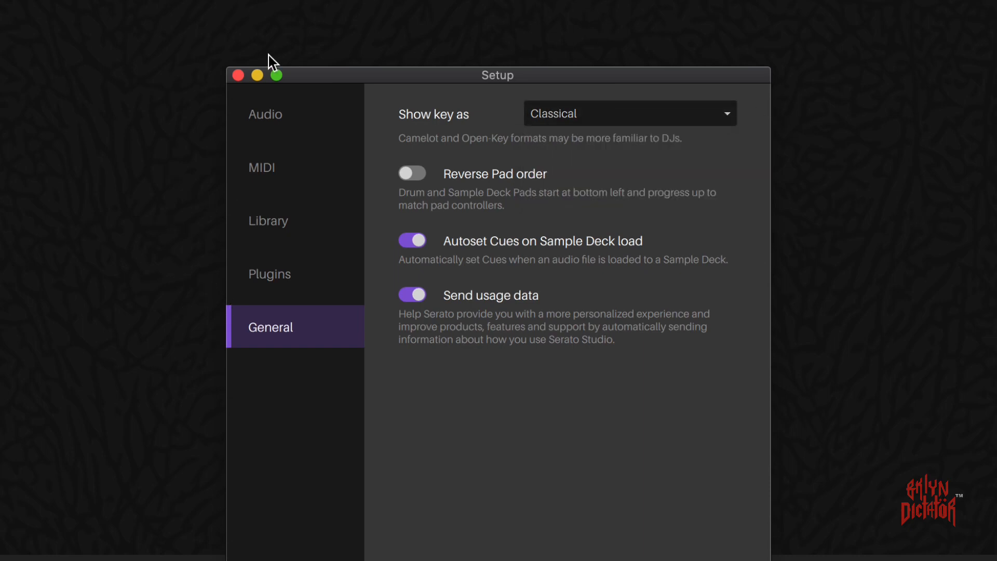
left_click(238, 75)
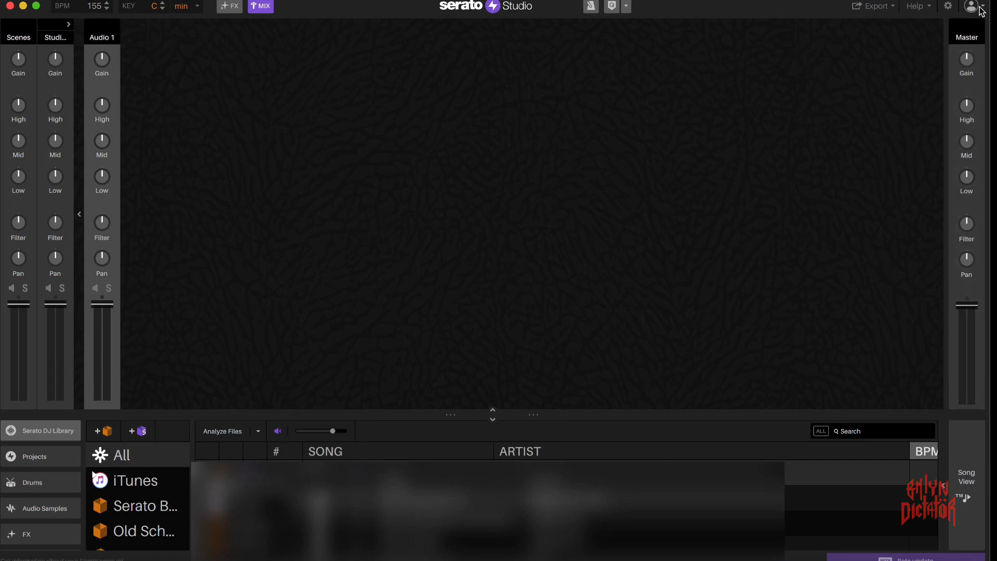
- Visit the profile icon, then switch to the empty Audio 1 deck with its eight pads
left_click(969, 6)
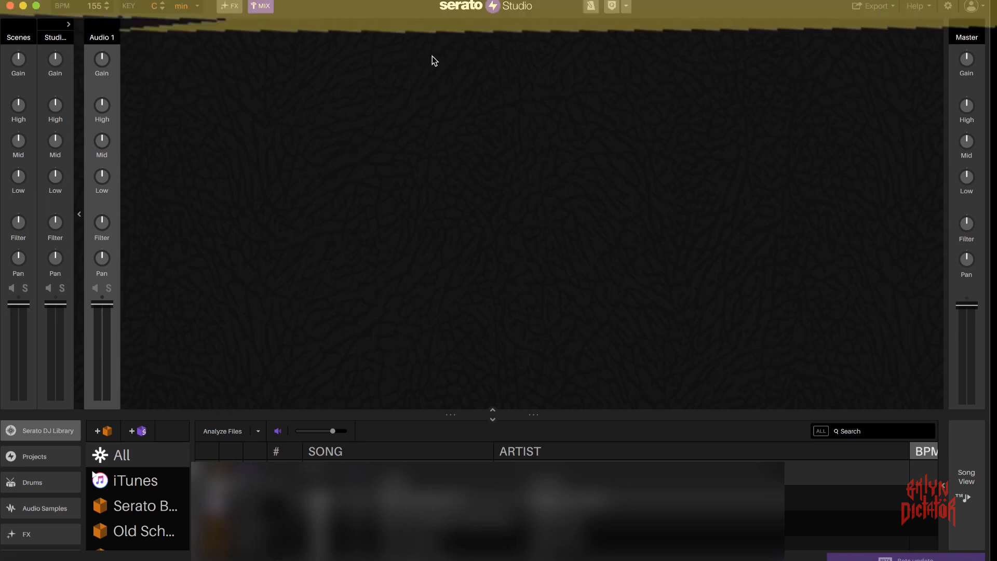
mouse_move(259, 60)
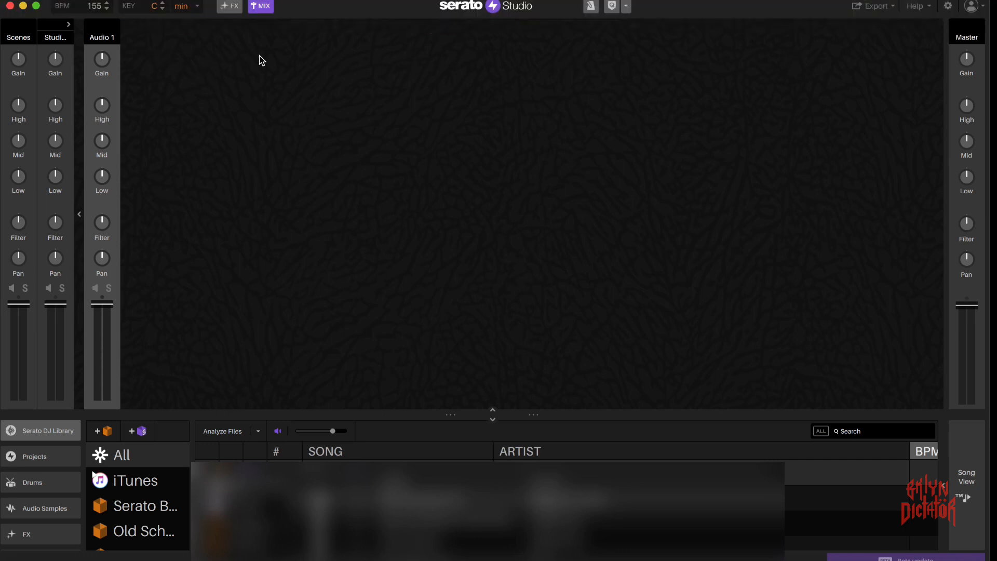
left_click(259, 6)
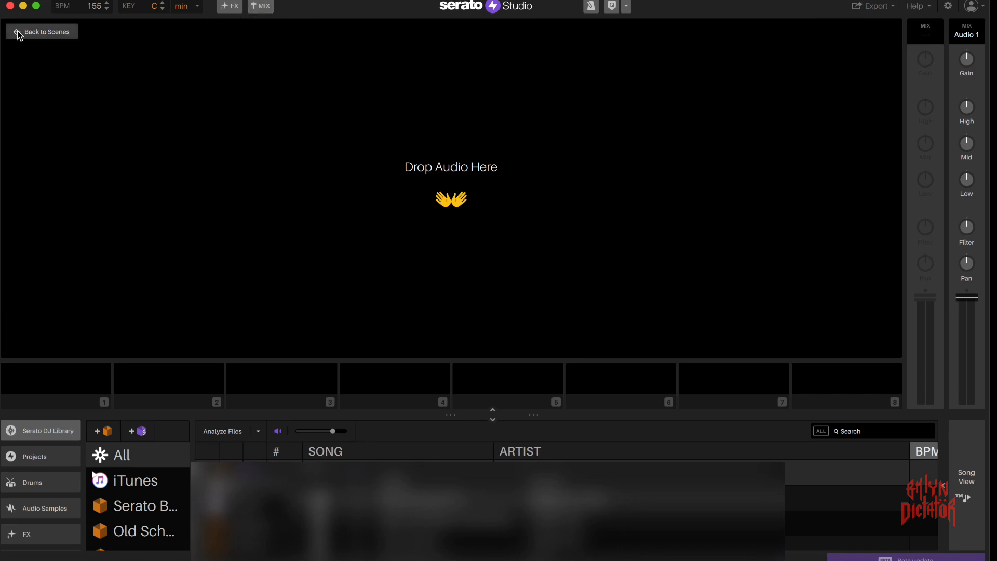
mouse_move(172, 50)
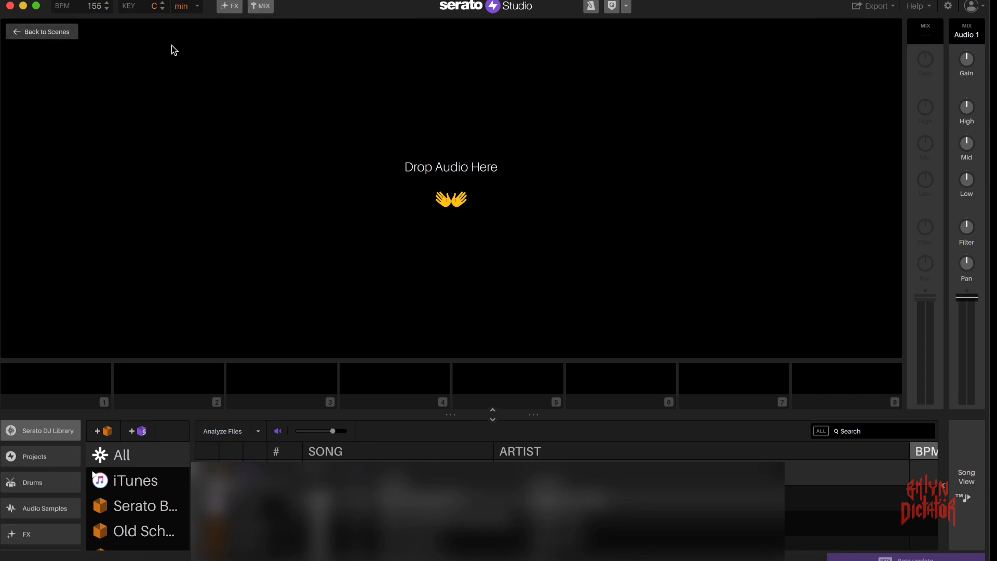